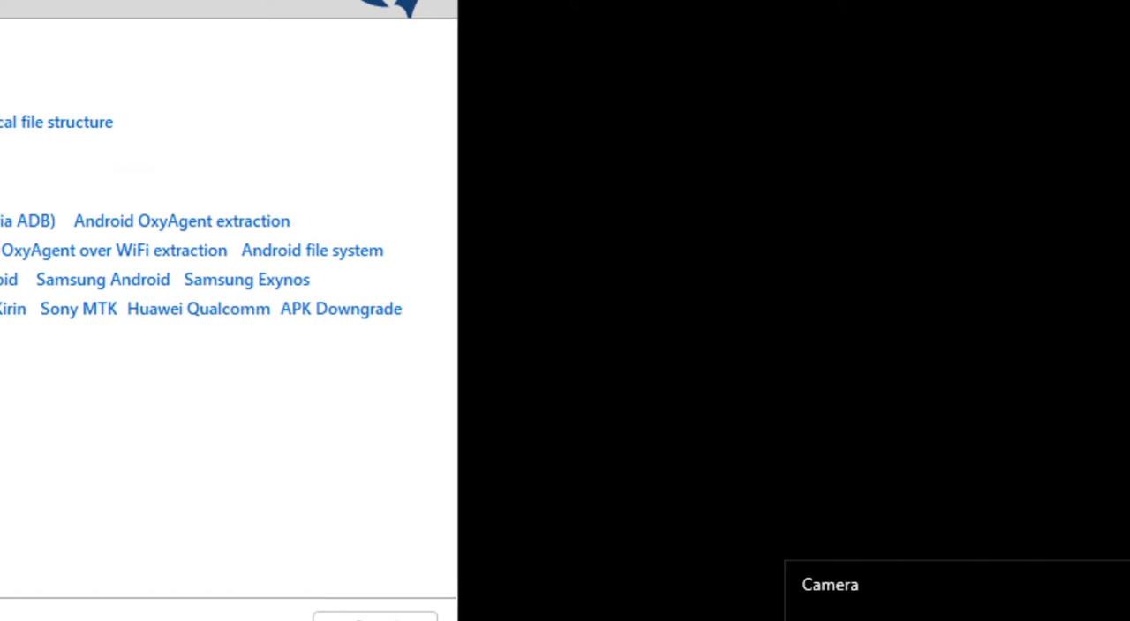
Place the Camera window with the phone's live feed at the bottom right beside the extraction-type list.
{"action": "left_click_drag", "start_coordinate": [238, 221], "coordinate": [388, 283]}
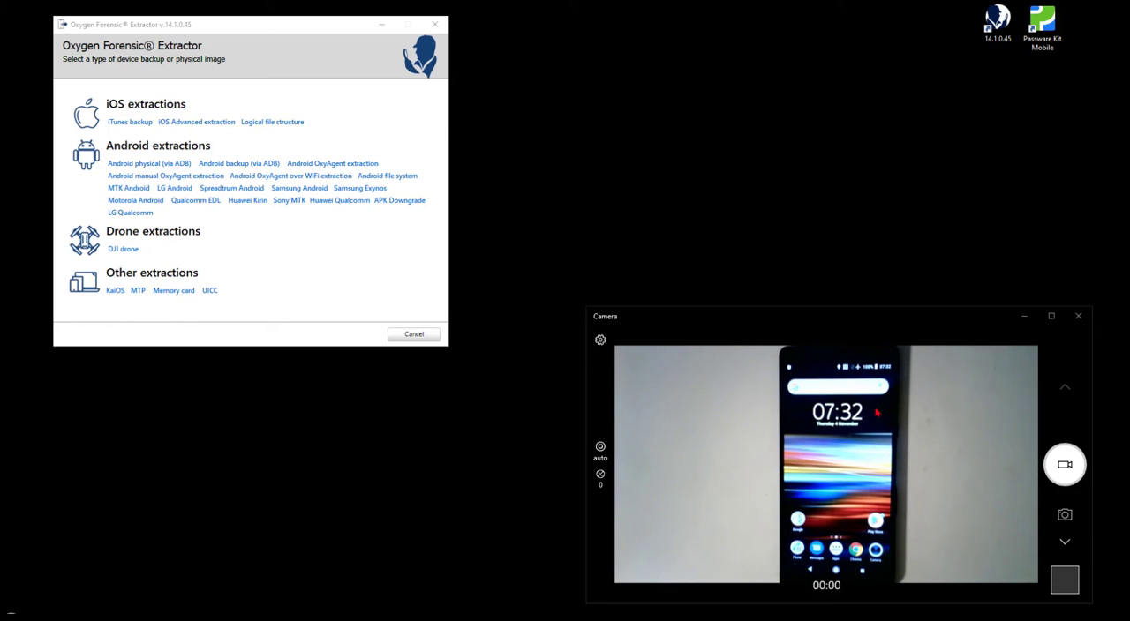
{"action": "mouse_move", "coordinate": [386, 176]}
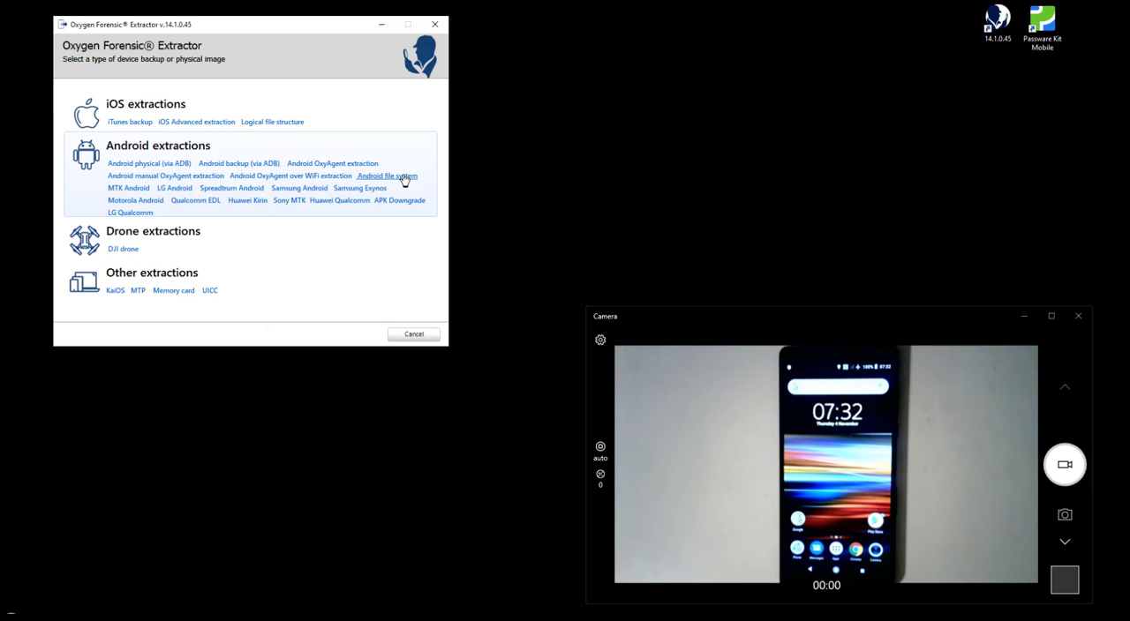
Choose 'Android file system' under the Android extractions and review its exploitable vulnerabilities.
{"action": "left_click", "coordinate": [387, 177]}
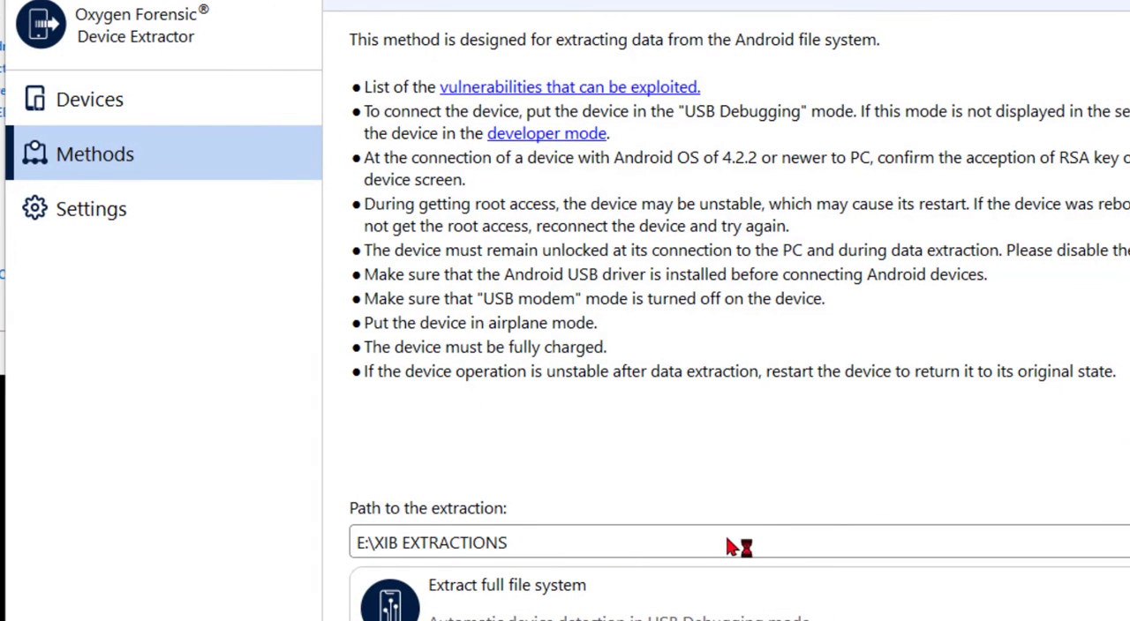
{"action": "mouse_move", "coordinate": [768, 81]}
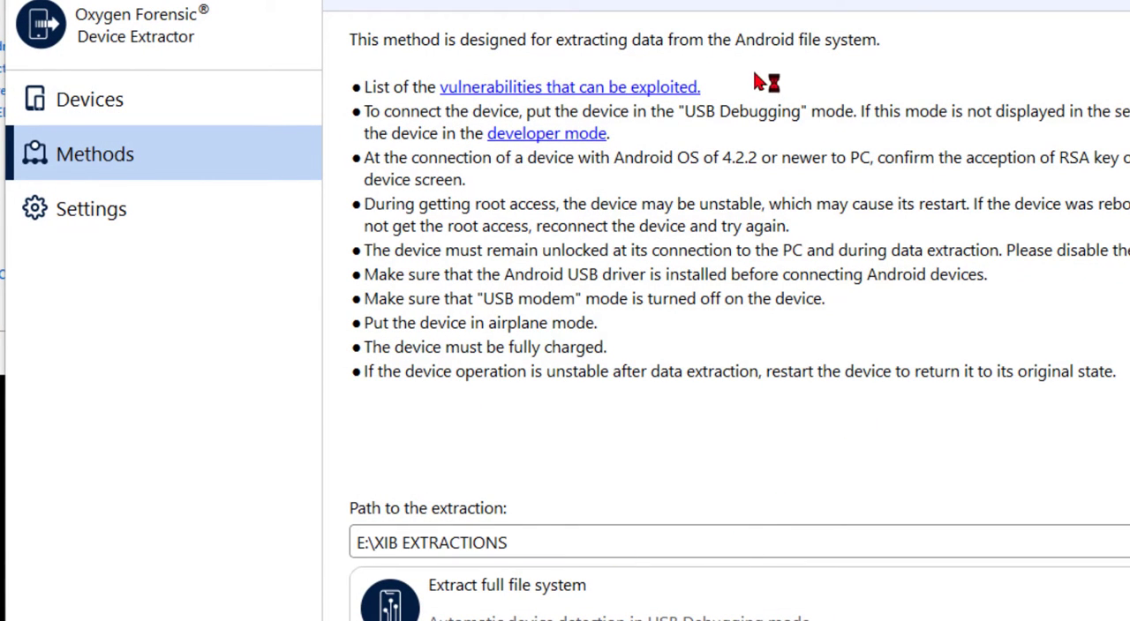
{"action": "mouse_move", "coordinate": [763, 80]}
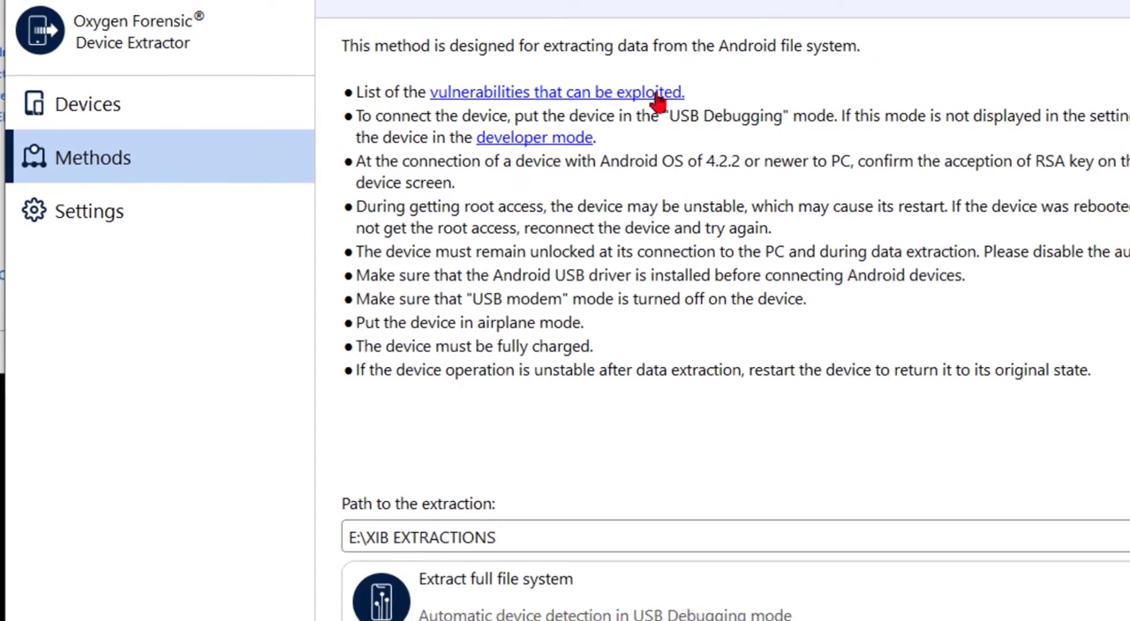
{"action": "mouse_move", "coordinate": [556, 92]}
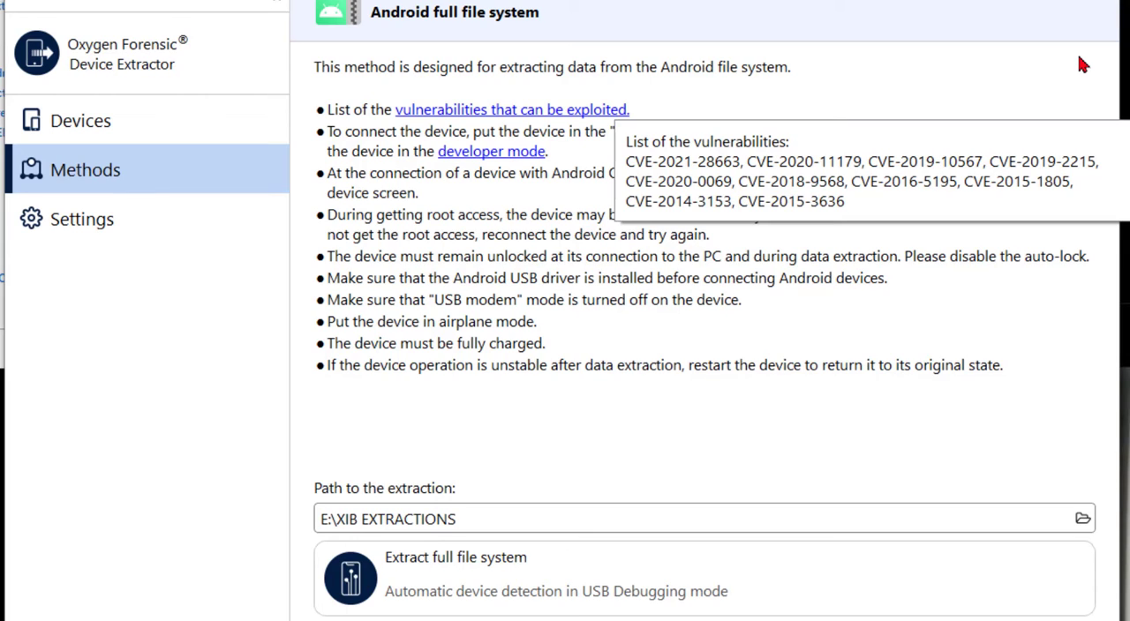
{"action": "mouse_move", "coordinate": [573, 161]}
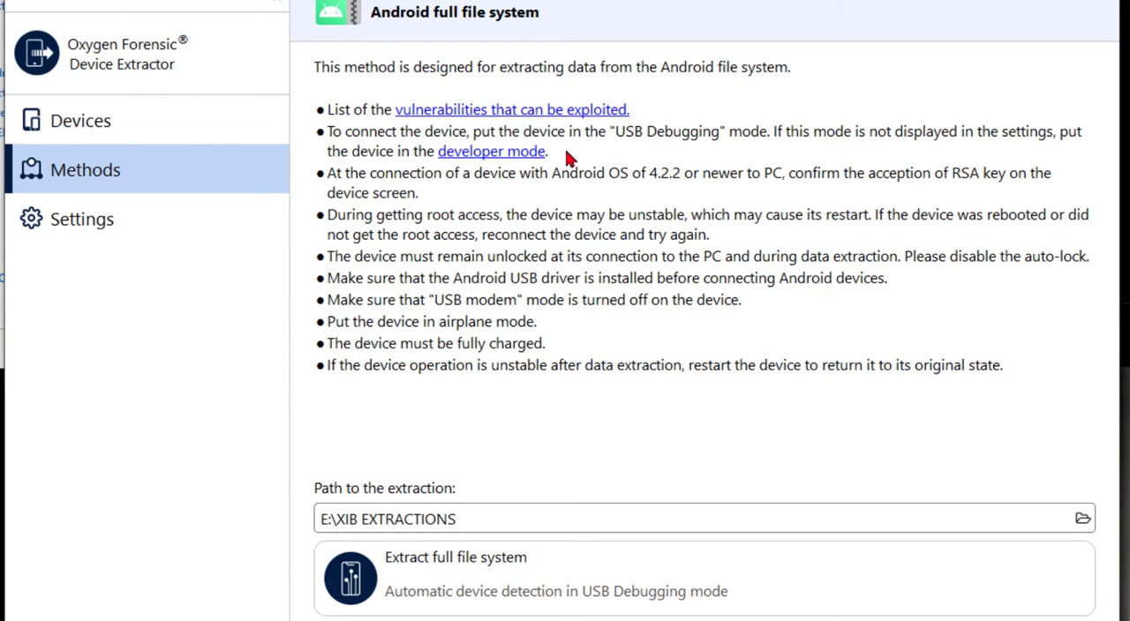
{"action": "mouse_move", "coordinate": [558, 159]}
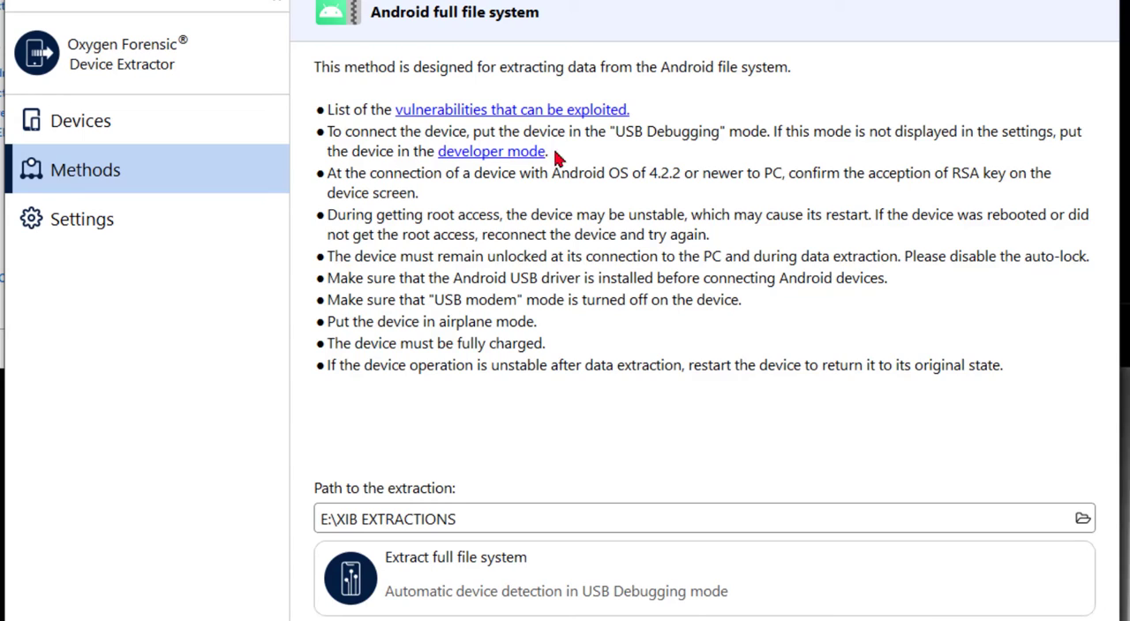
{"action": "mouse_move", "coordinate": [503, 159]}
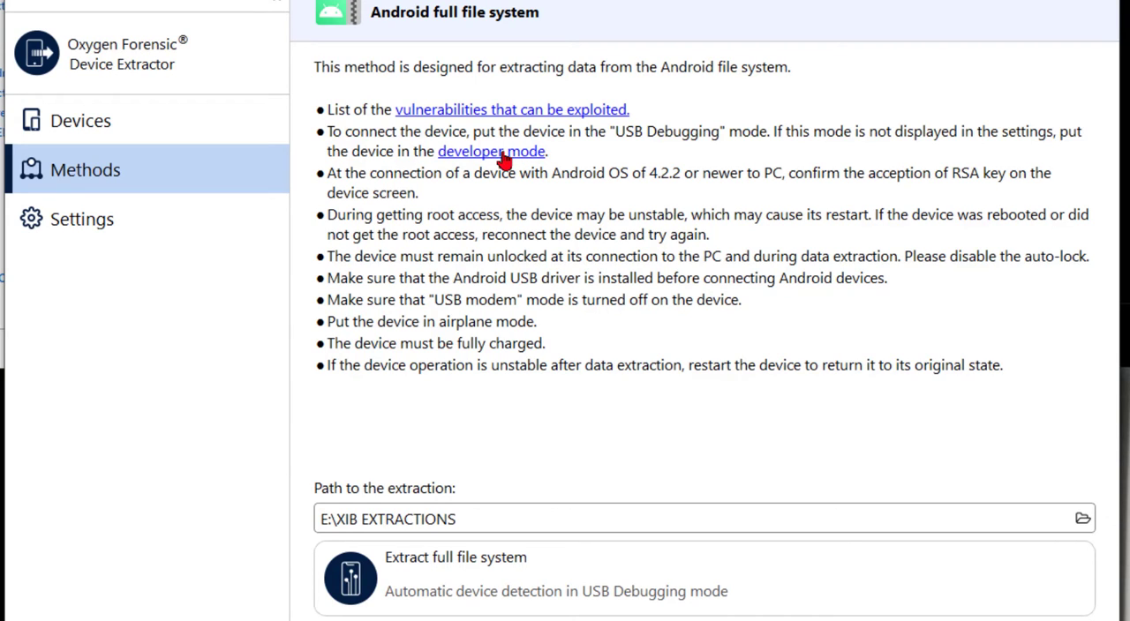
{"action": "mouse_move", "coordinate": [510, 109]}
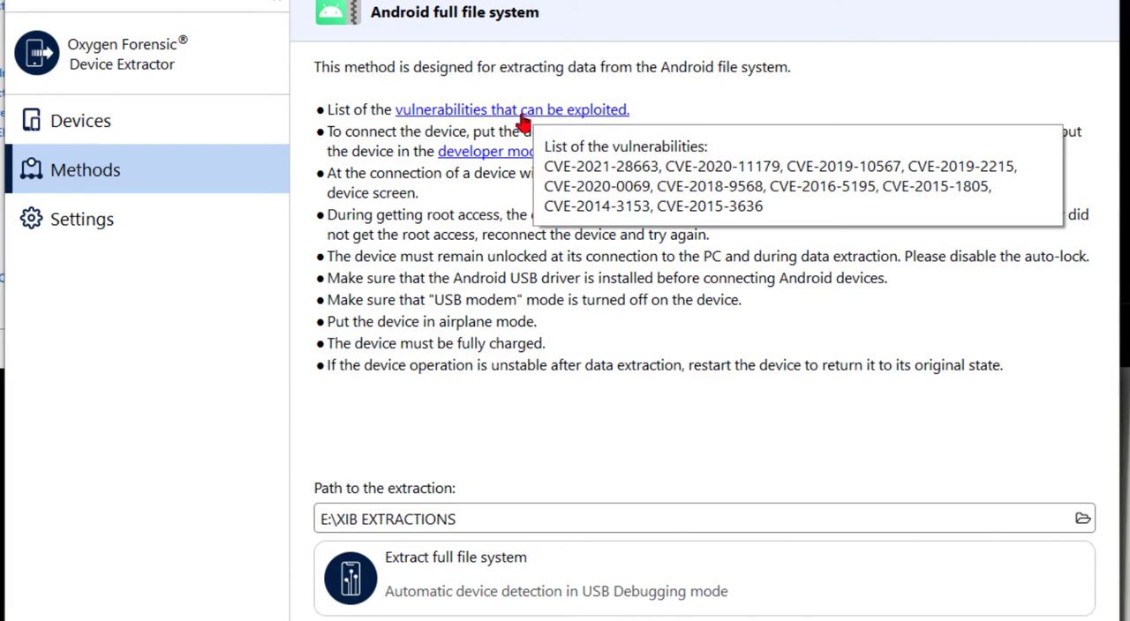
{"action": "mouse_move", "coordinate": [477, 157]}
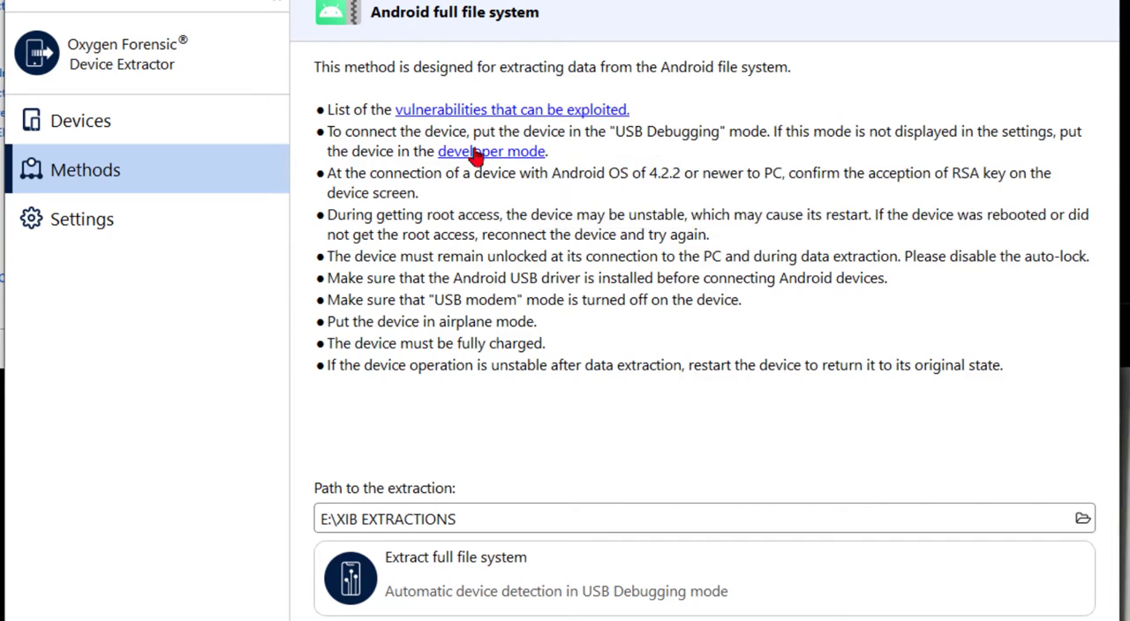
{"action": "mouse_move", "coordinate": [491, 152]}
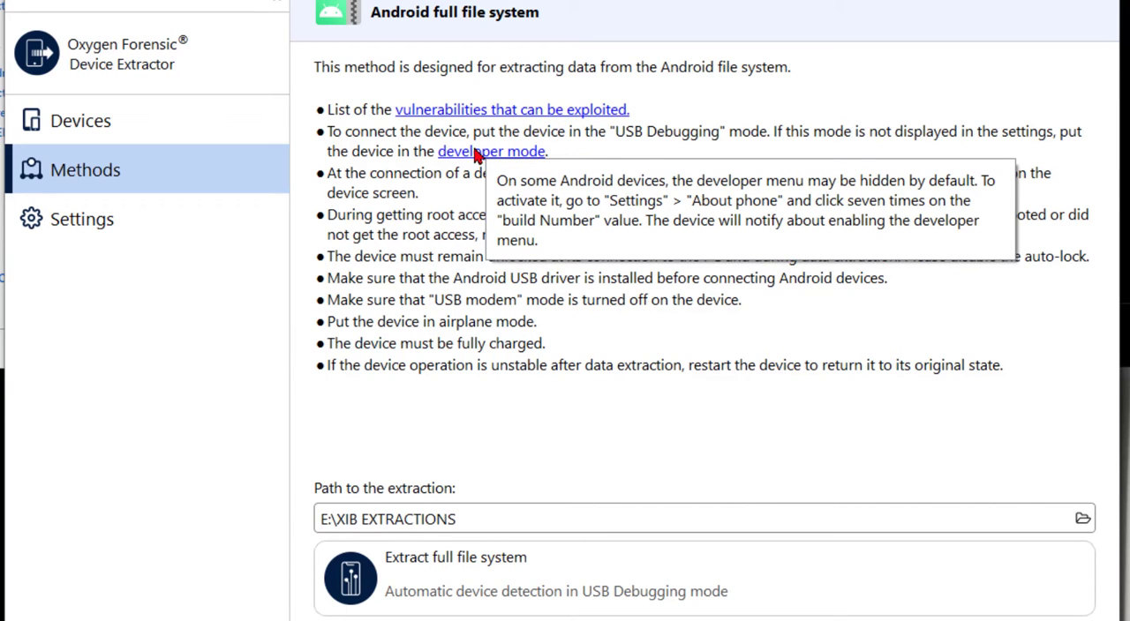
{"action": "mouse_move", "coordinate": [632, 238]}
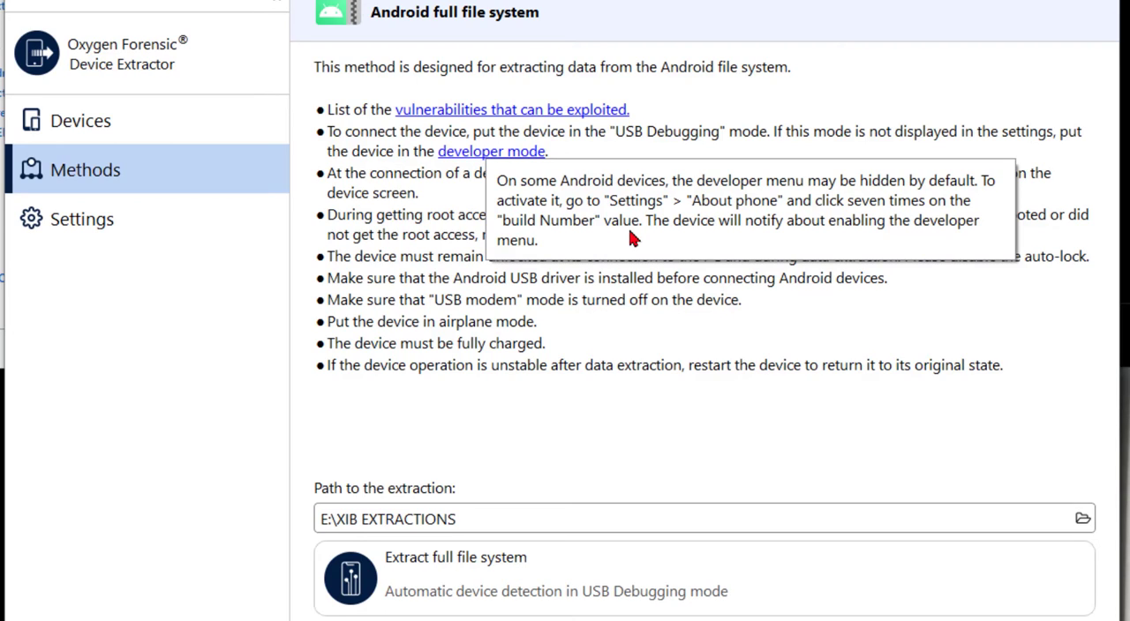
{"action": "mouse_move", "coordinate": [724, 219]}
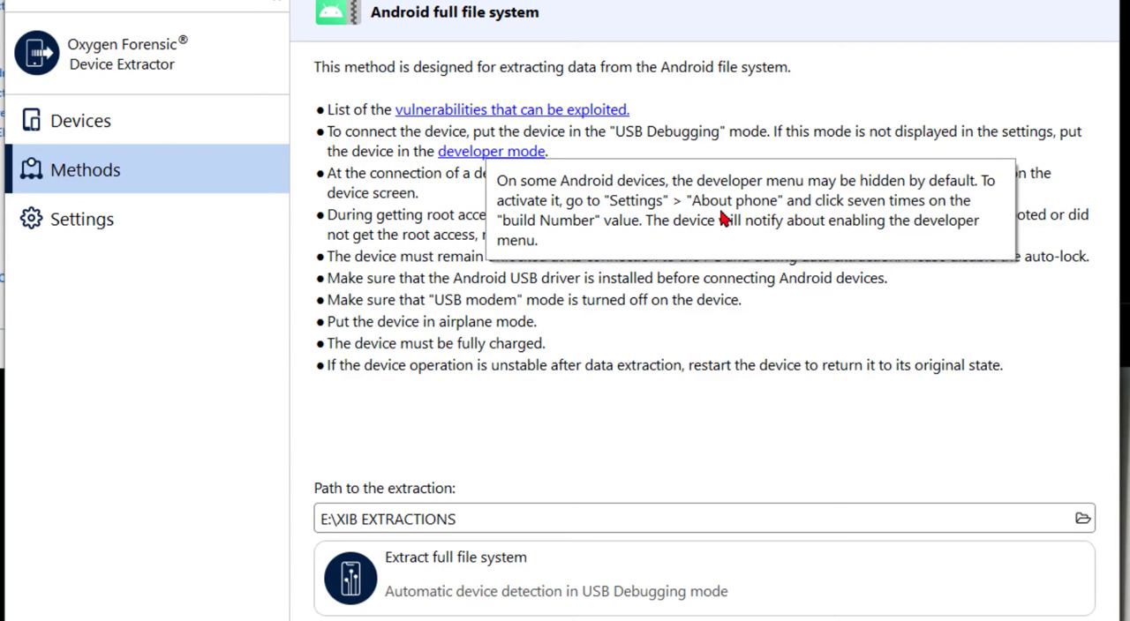
{"action": "mouse_move", "coordinate": [555, 240]}
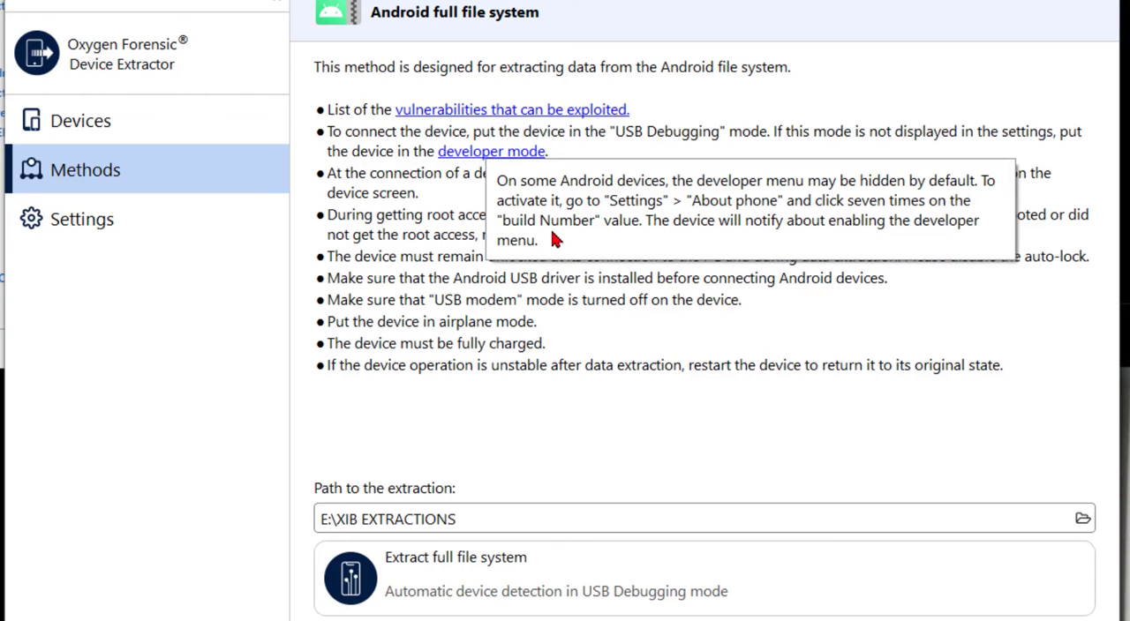
{"action": "mouse_move", "coordinate": [794, 342]}
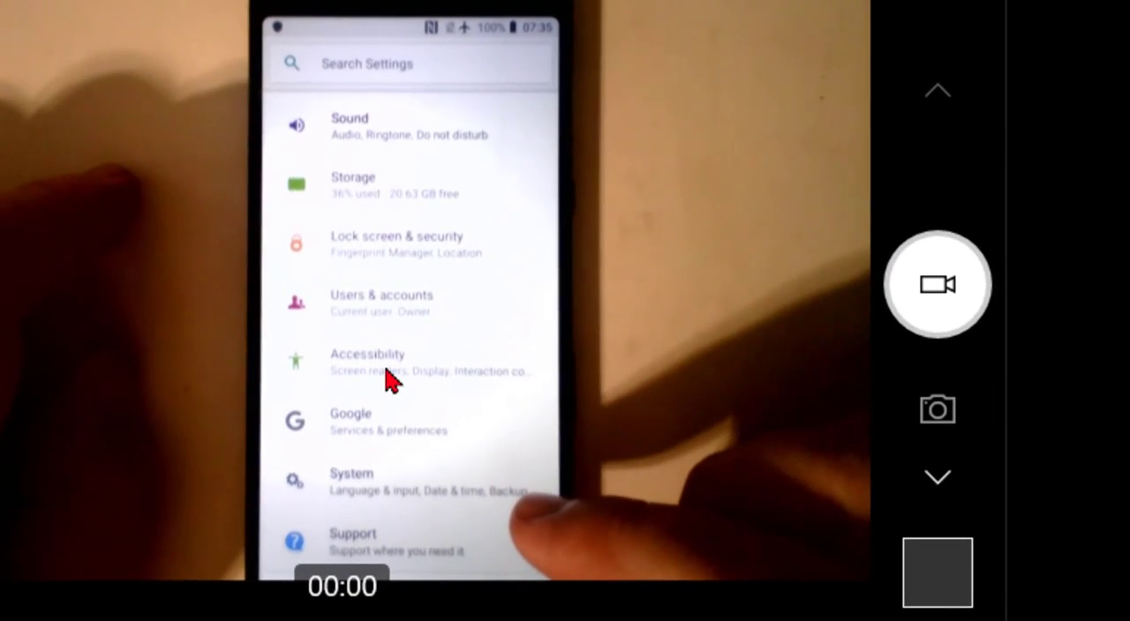
Show About phone on camera: model I3312, Android 8.1.0, patch 5 May 2019, down to Kernel version and Build number.
{"action": "scroll", "scroll_direction": "down", "scroll_amount": 3}
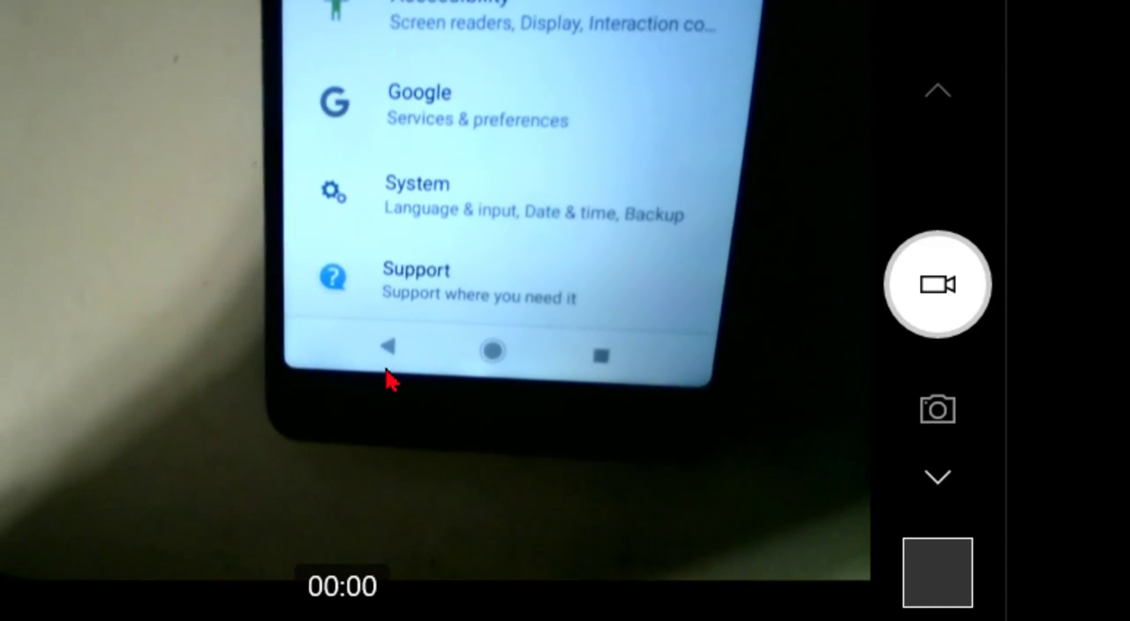
{"action": "scroll", "scroll_direction": "down", "scroll_amount": 3}
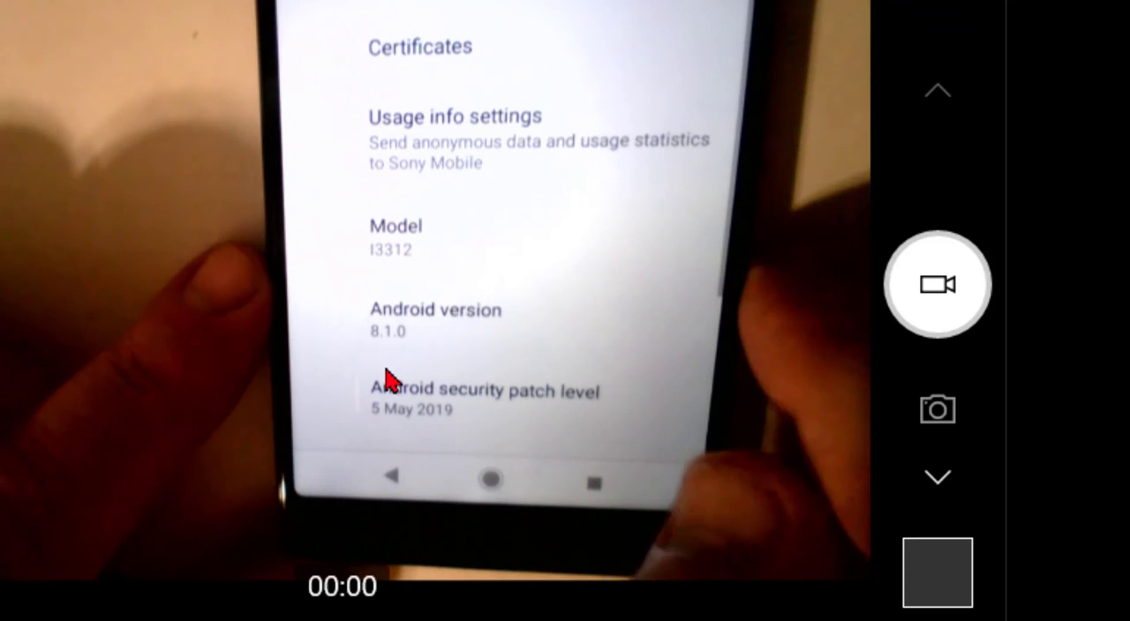
{"action": "scroll", "scroll_direction": "down", "scroll_amount": 3}
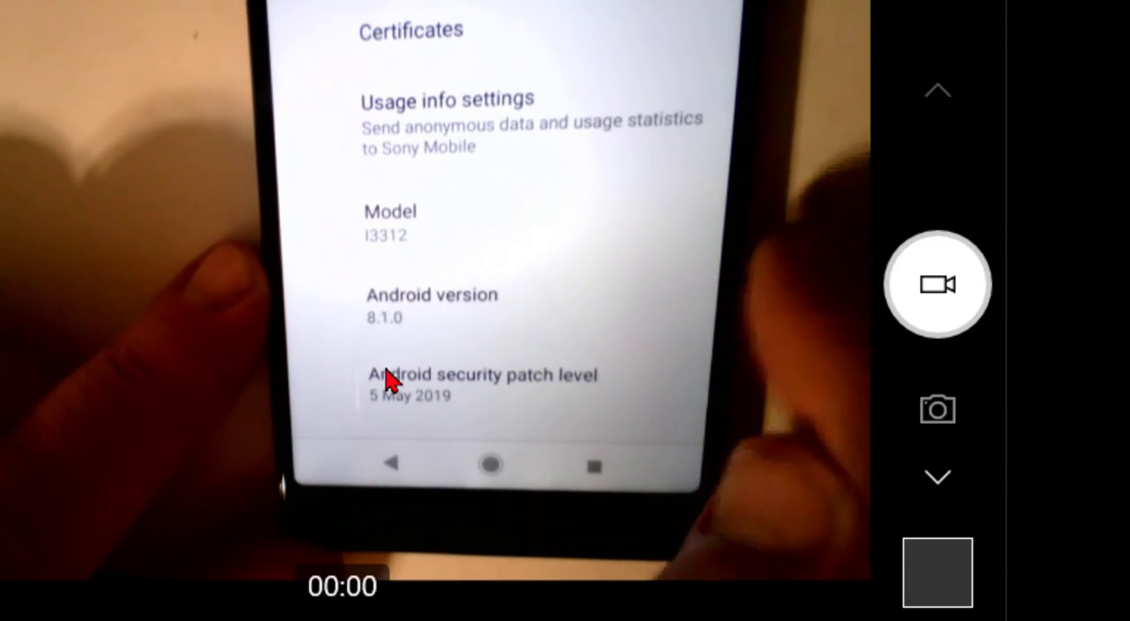
{"action": "scroll", "scroll_direction": "down", "scroll_amount": 3}
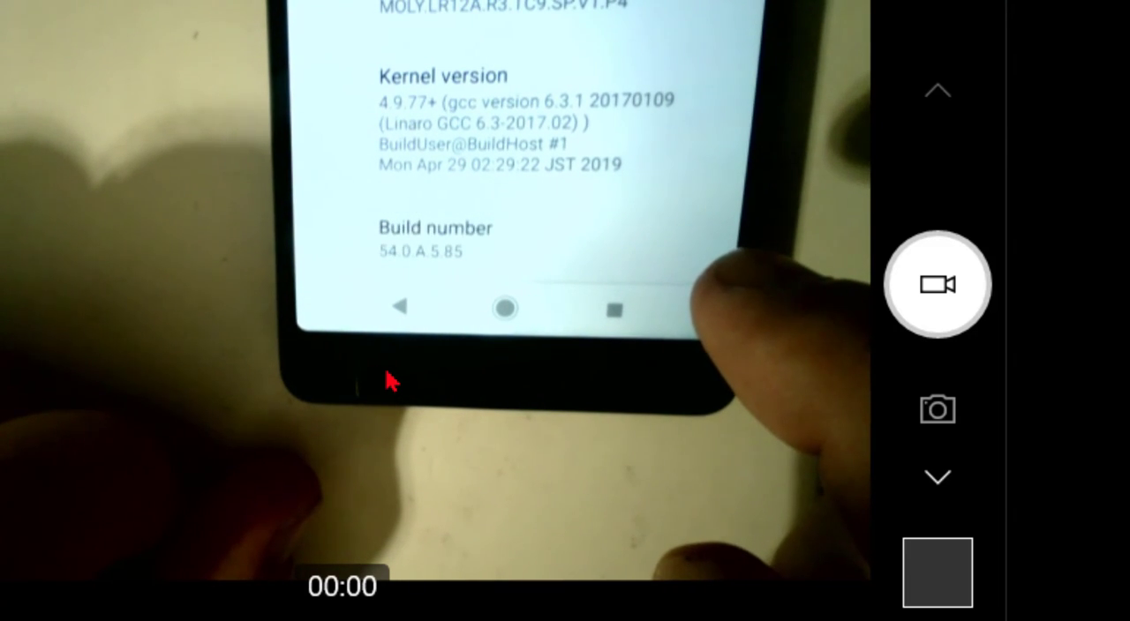
Tap Build number repeatedly on camera to unlock Developer options, showing Stay awake on and OEM unlocking greyed out.
{"action": "left_click", "coordinate": [434, 239]}
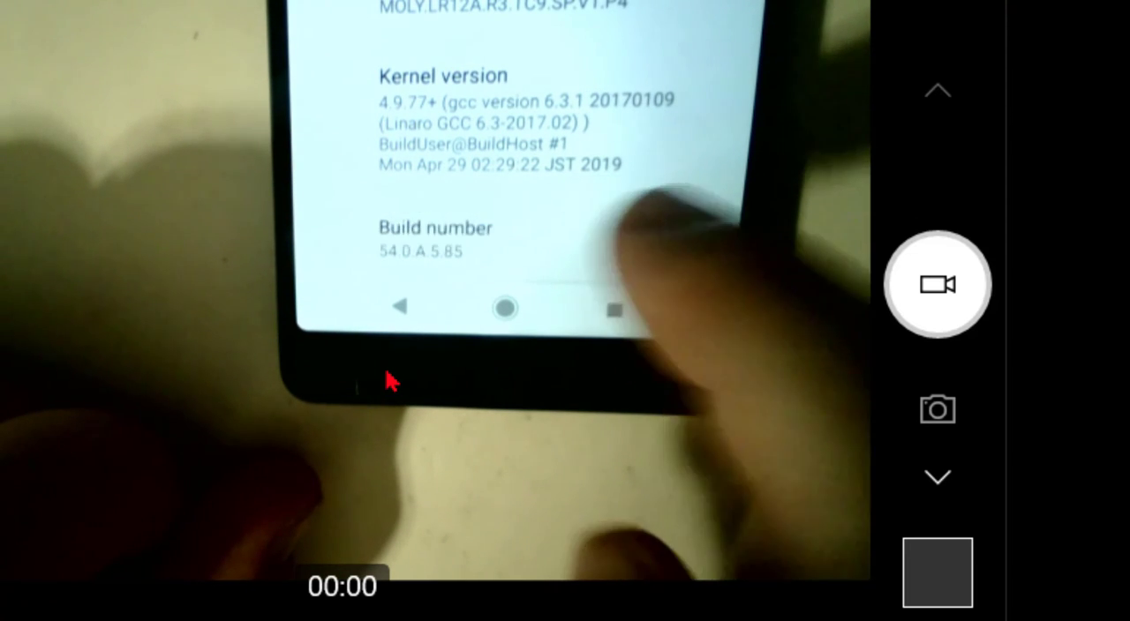
{"action": "left_click", "coordinate": [434, 250]}
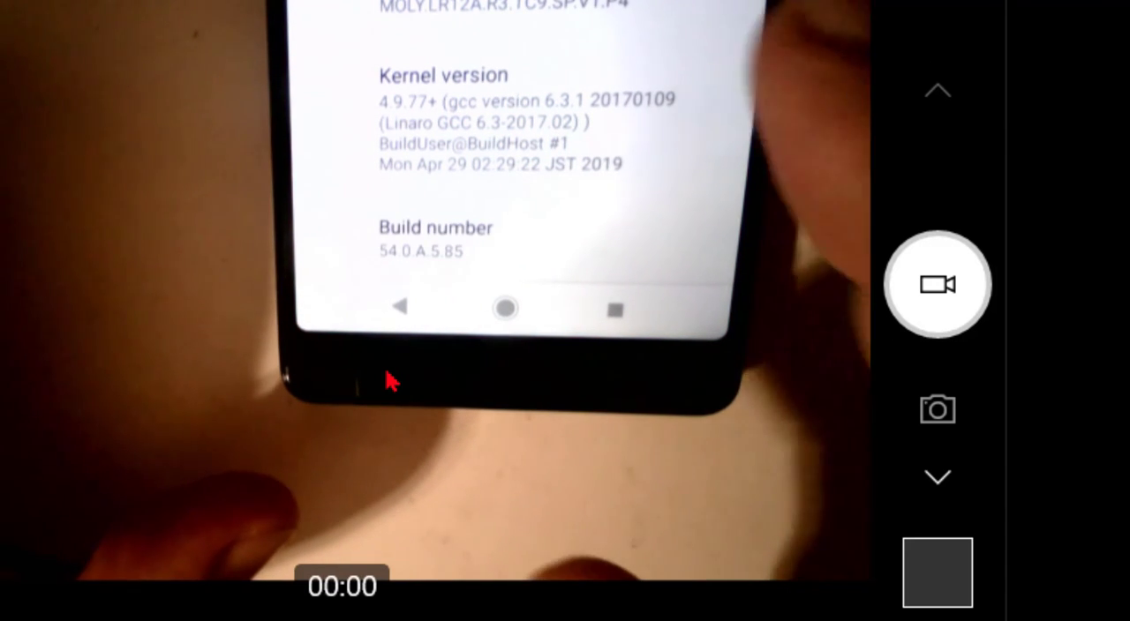
{"action": "scroll", "scroll_direction": "down", "scroll_amount": 3}
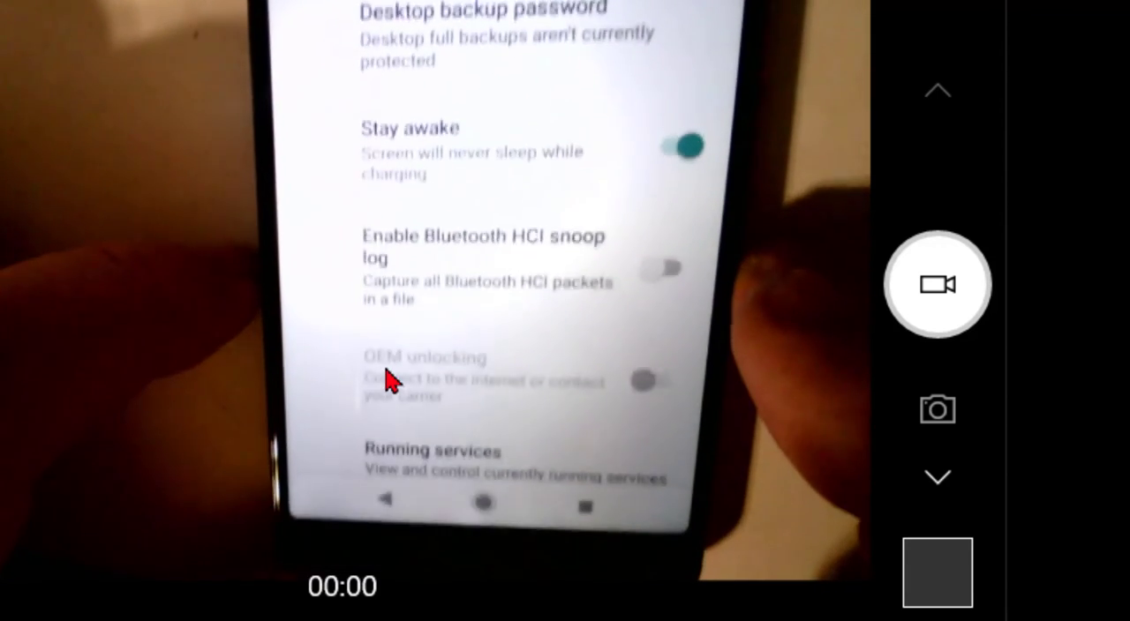
In Developer options turn on USB debugging and confirm the Allow USB debugging prompt on camera.
{"action": "scroll", "scroll_direction": "down", "scroll_amount": 3}
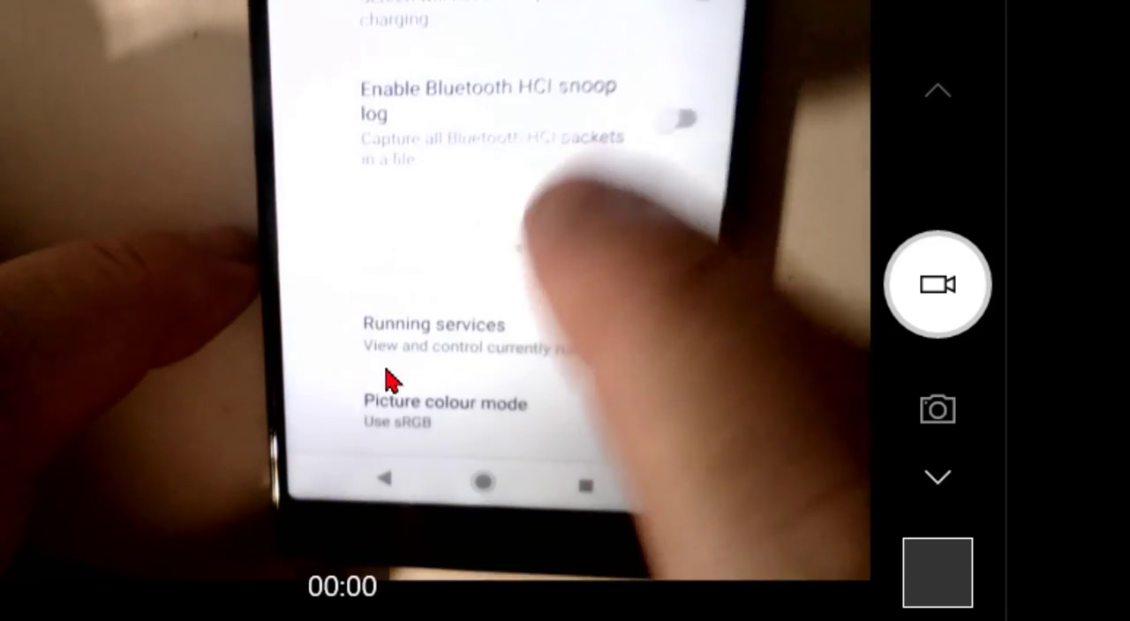
{"action": "scroll", "scroll_direction": "down", "scroll_amount": 3}
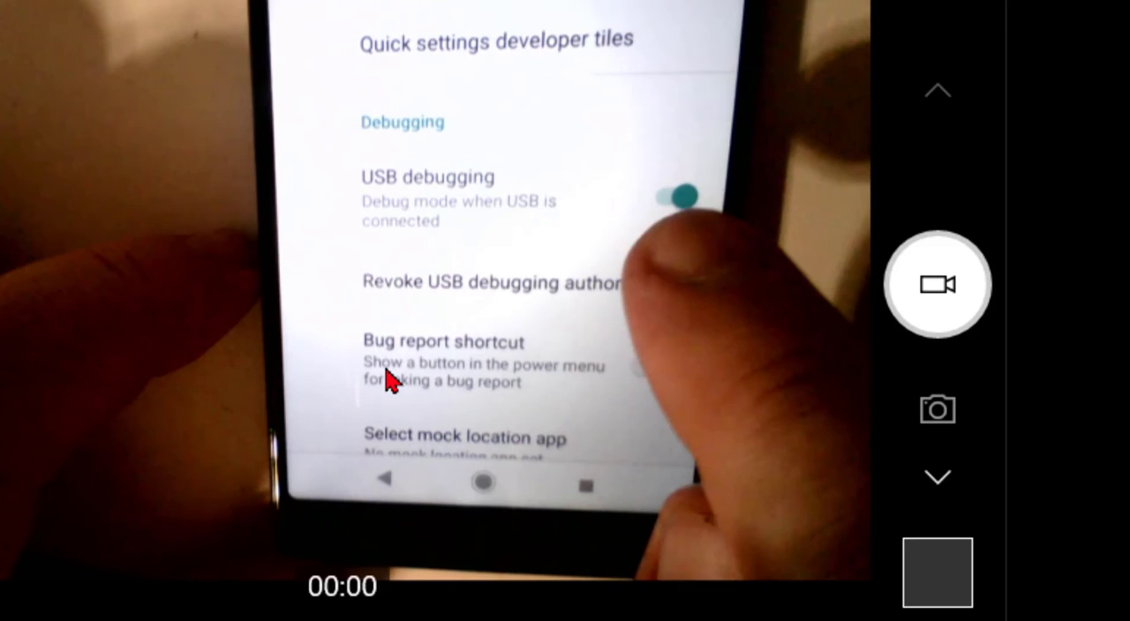
{"action": "left_click", "coordinate": [679, 196]}
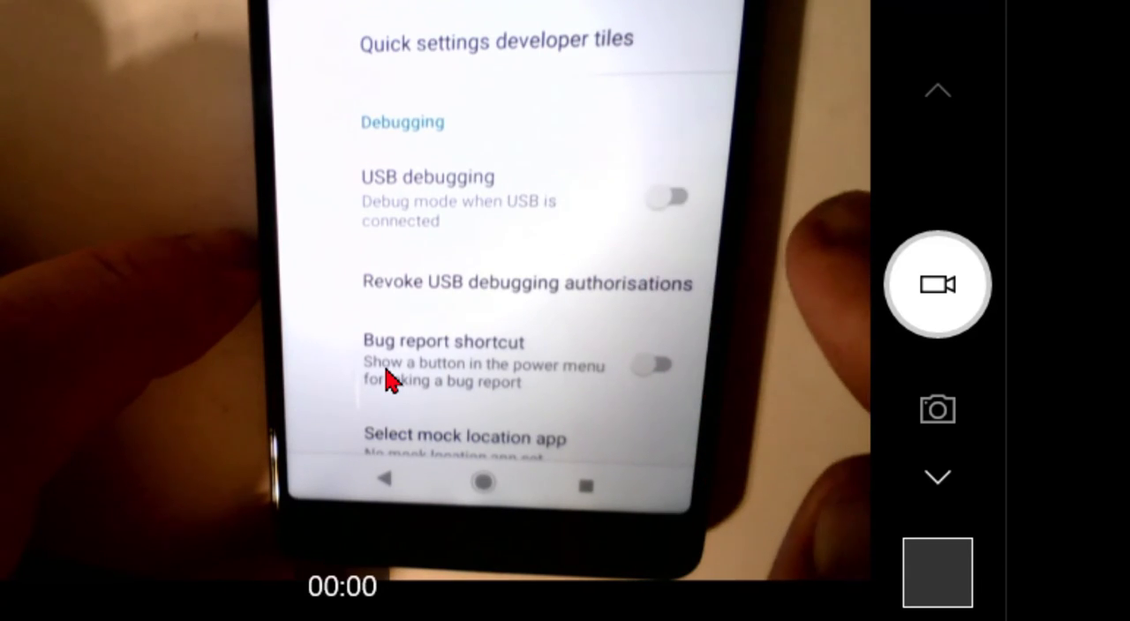
{"action": "left_click", "coordinate": [667, 198]}
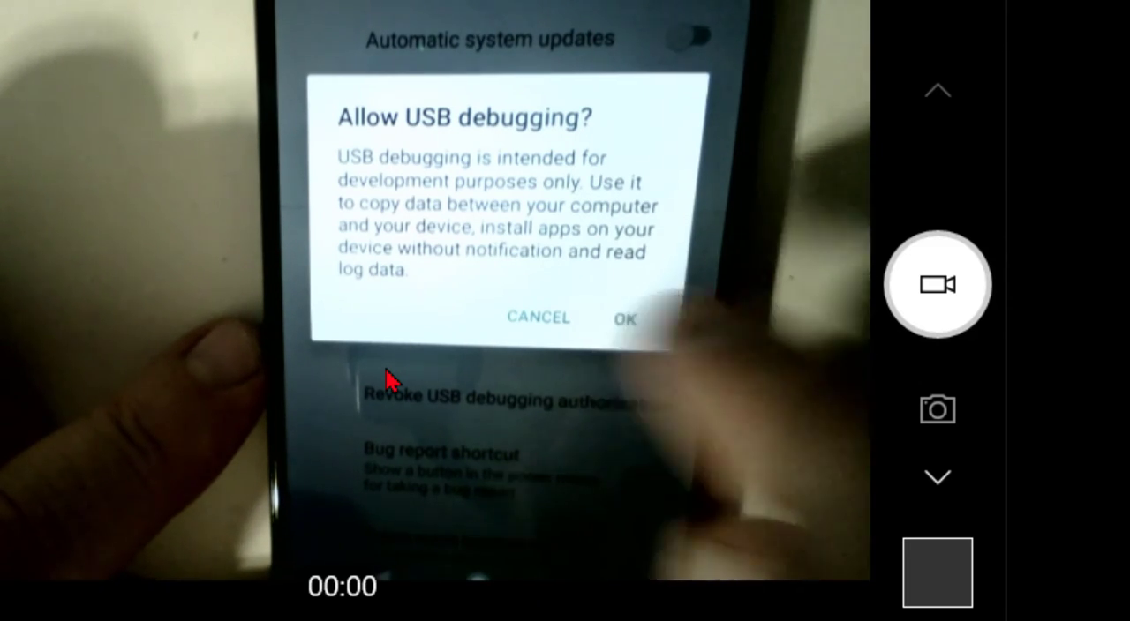
{"action": "left_click", "coordinate": [625, 320]}
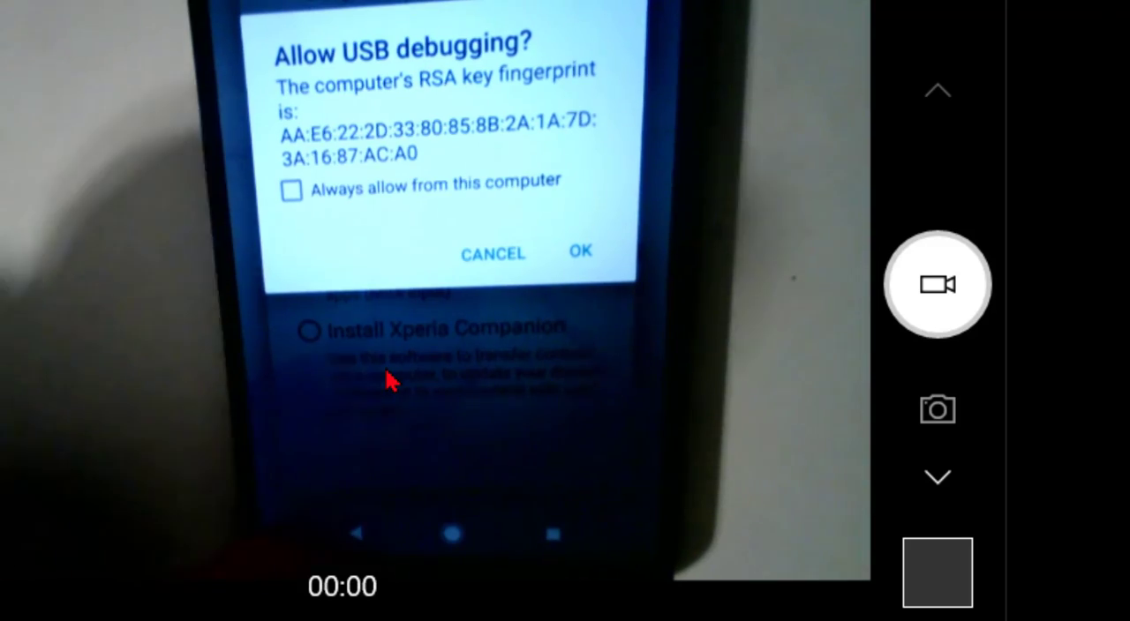
Accept the computer's RSA key fingerprint with OK so USB debugging shows as on, Xperia L3 detected.
{"action": "left_click", "coordinate": [579, 251]}
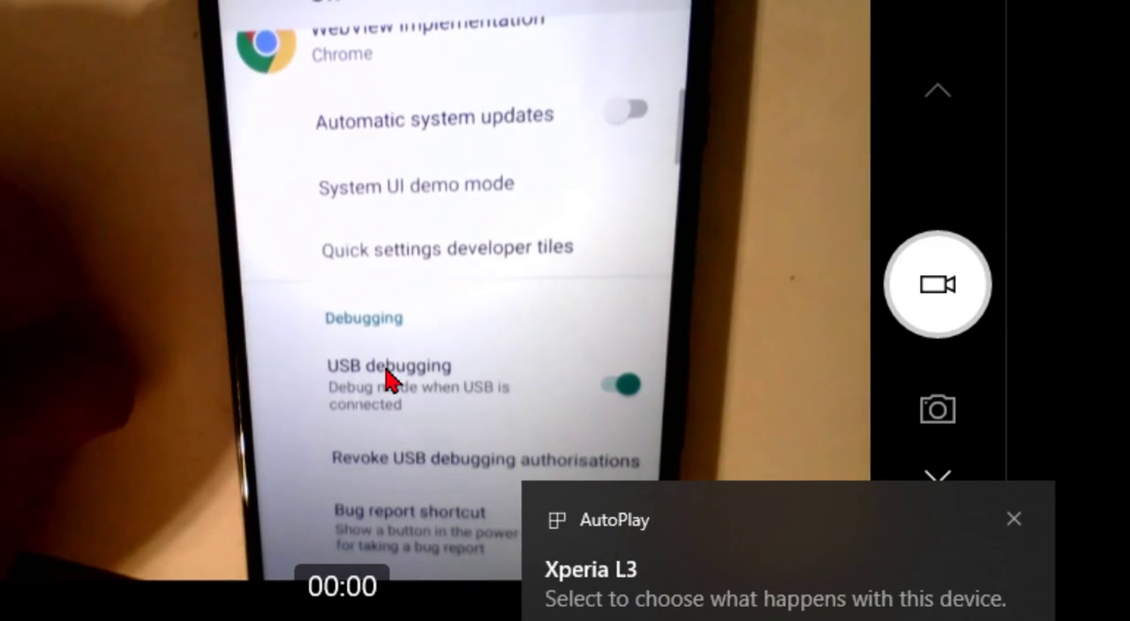
{"action": "left_click", "coordinate": [620, 385]}
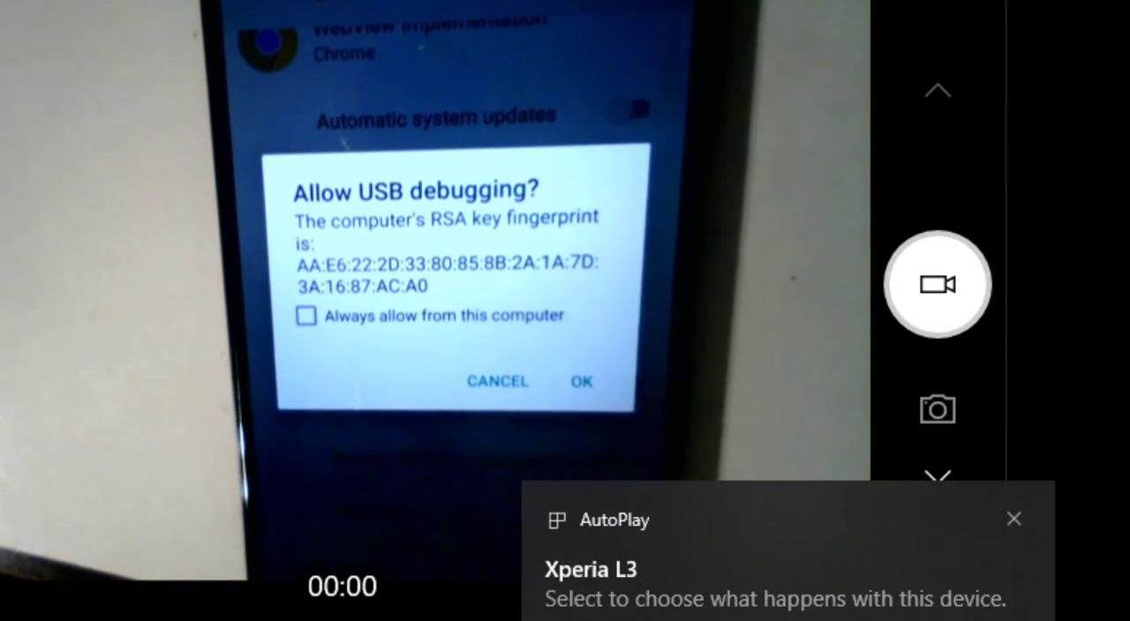
{"action": "mouse_move", "coordinate": [542, 455]}
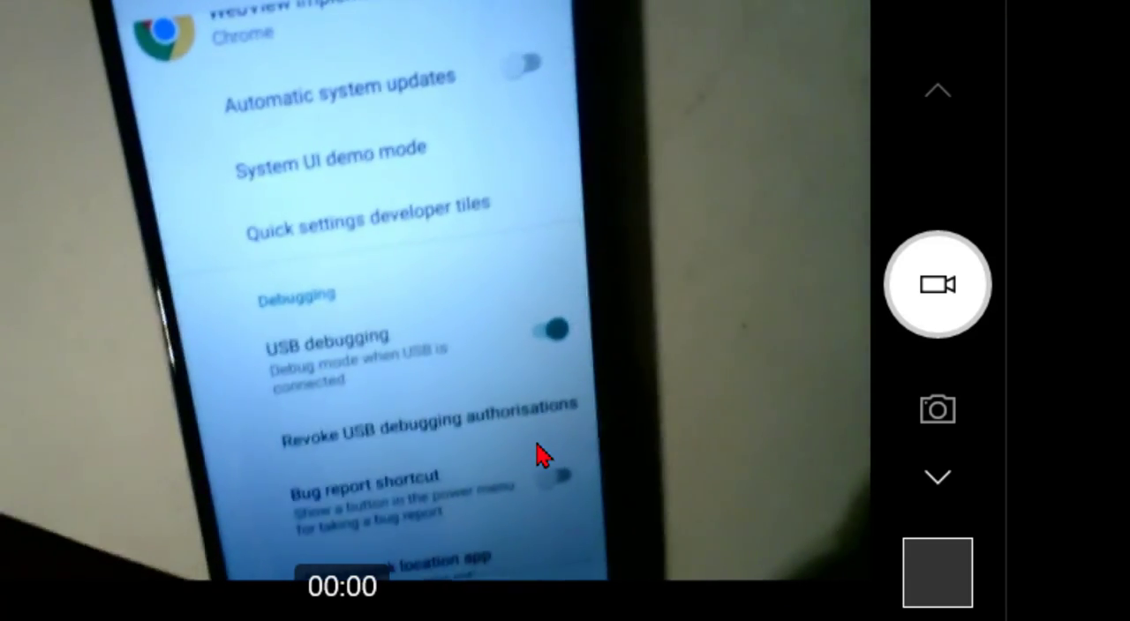
{"action": "scroll", "scroll_direction": "down", "scroll_amount": 3}
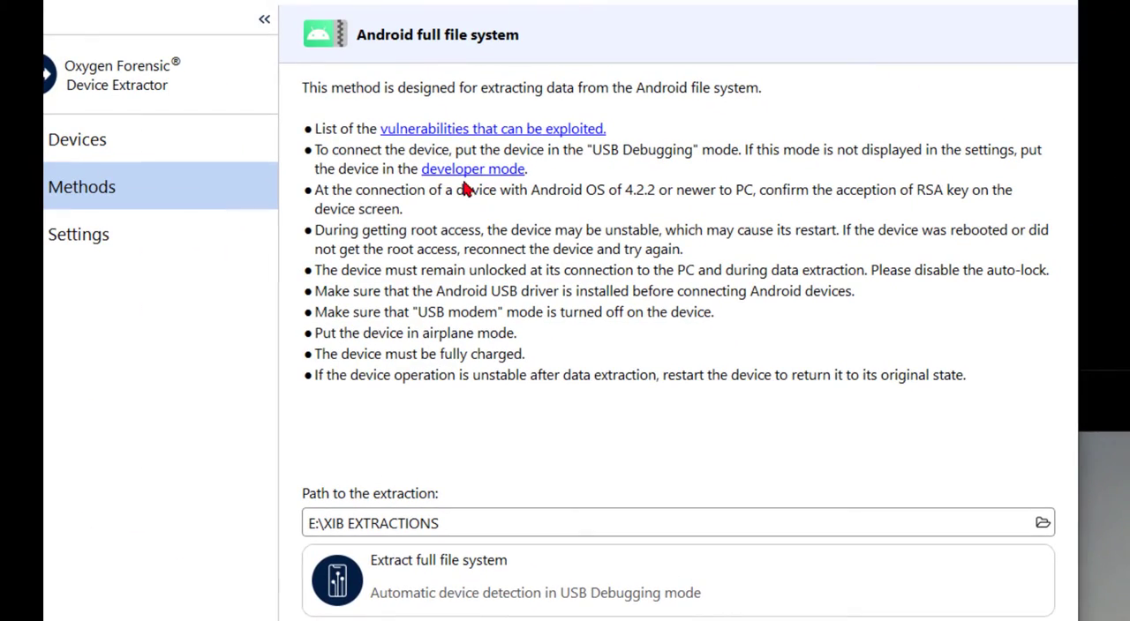
{"action": "mouse_move", "coordinate": [371, 243]}
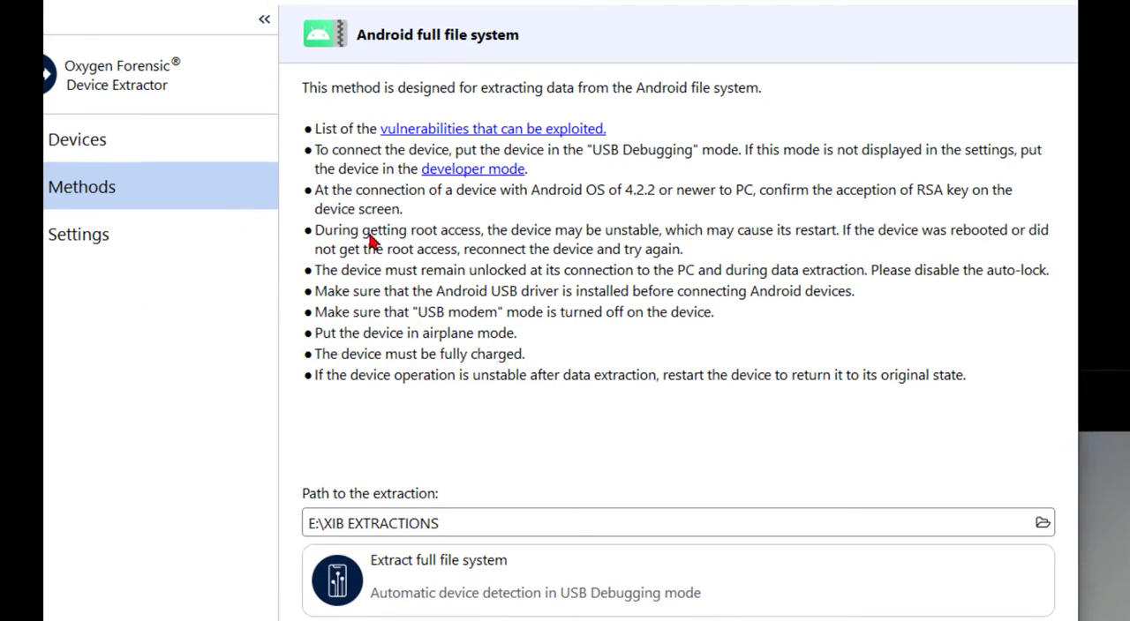
{"action": "mouse_move", "coordinate": [618, 246]}
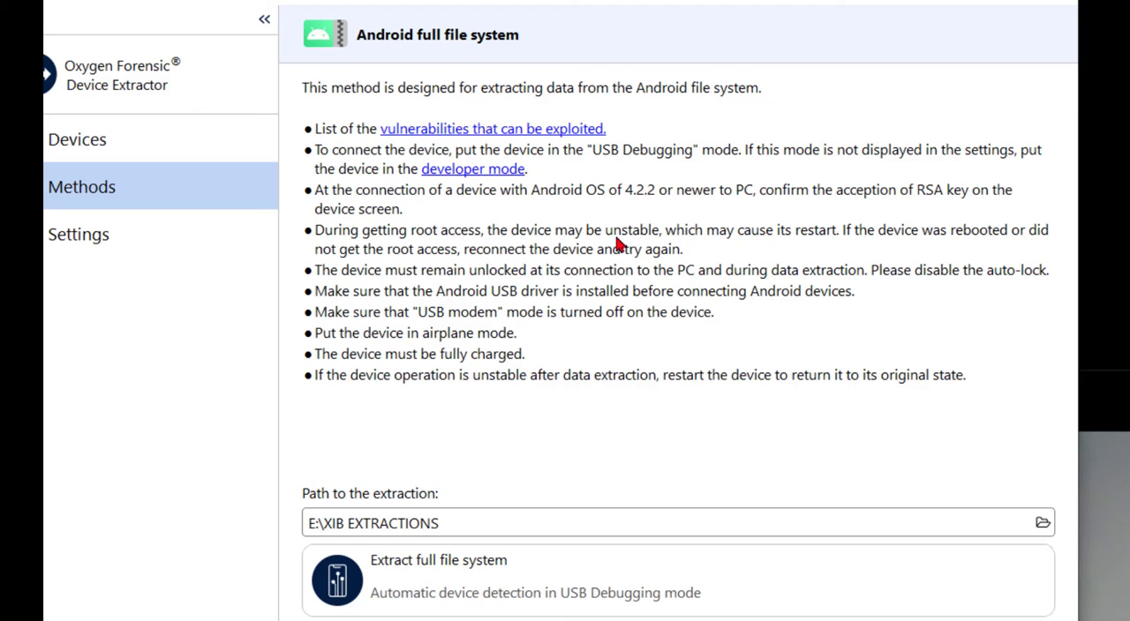
{"action": "mouse_move", "coordinate": [597, 282]}
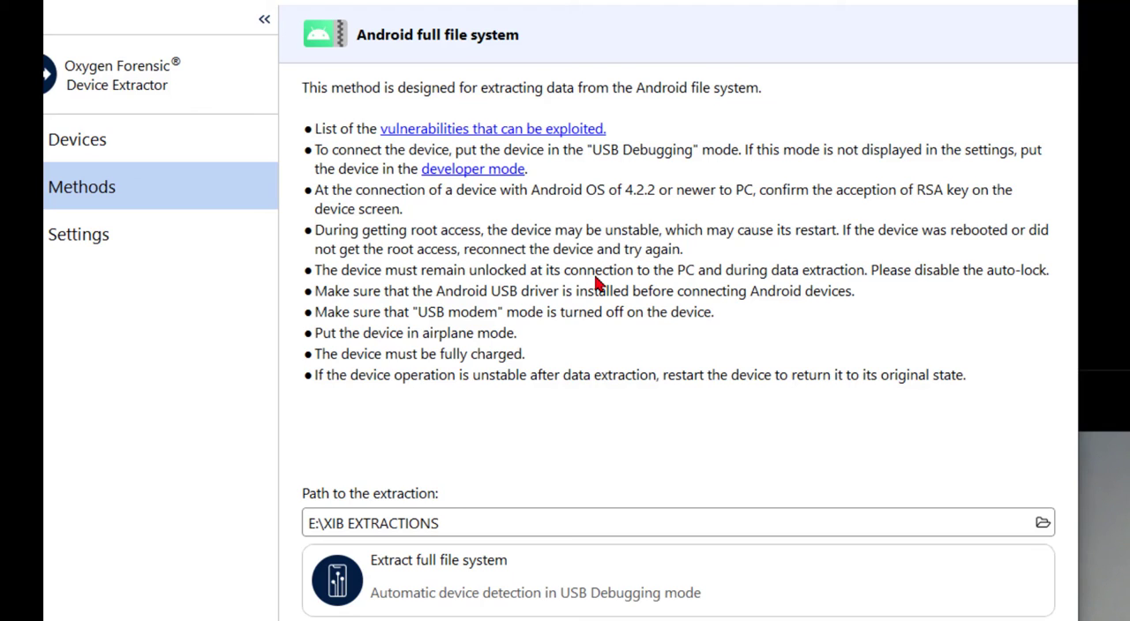
{"action": "mouse_move", "coordinate": [914, 279]}
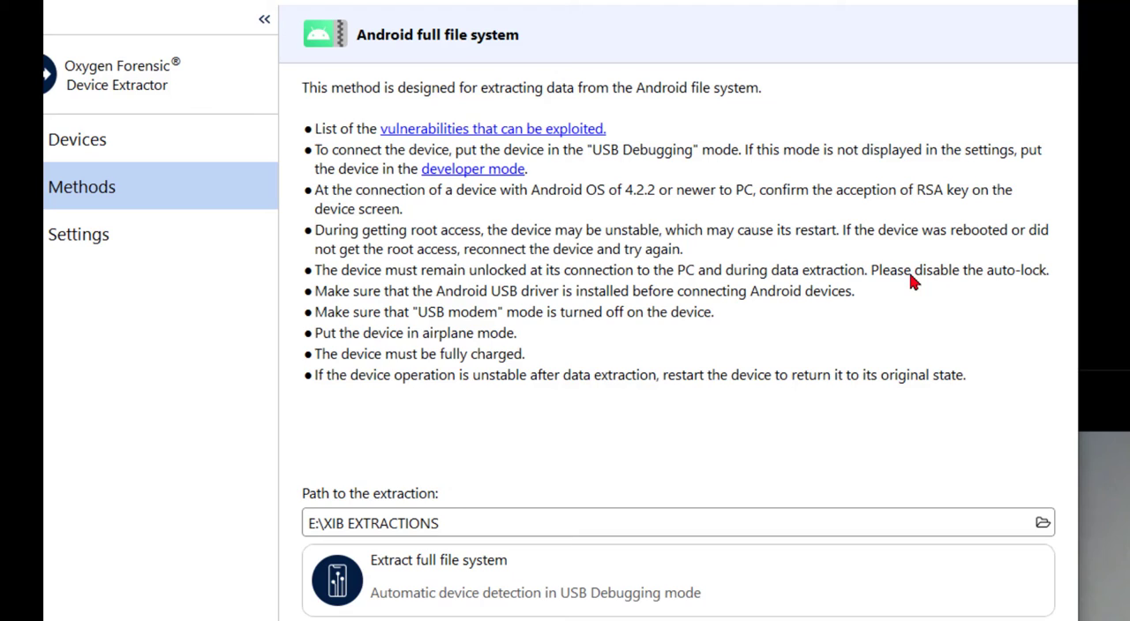
{"action": "mouse_move", "coordinate": [812, 316]}
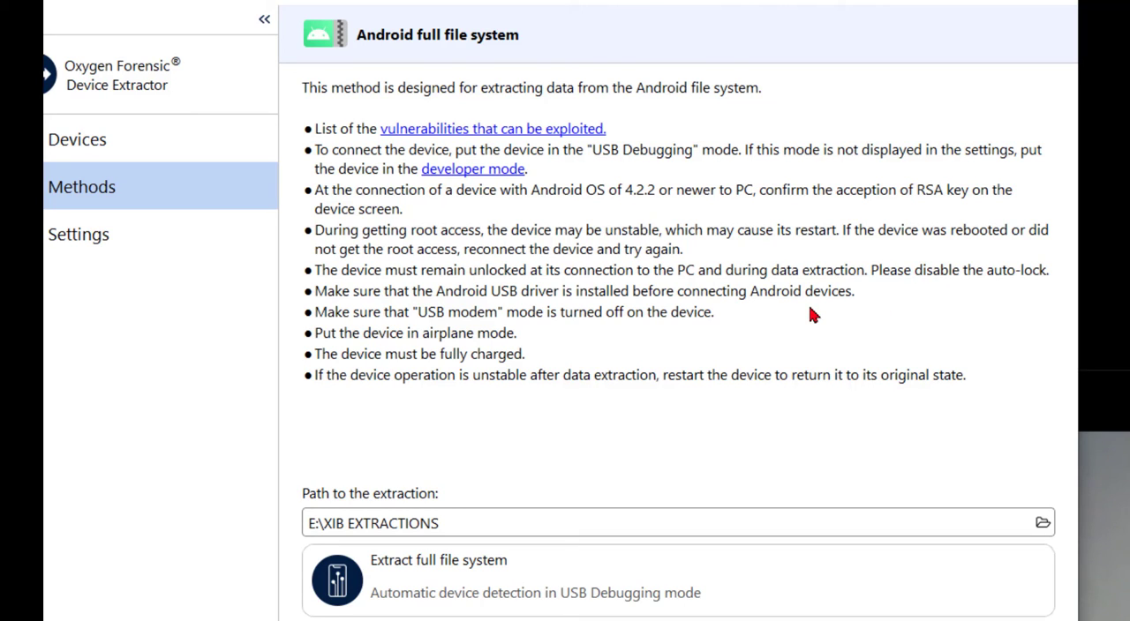
{"action": "mouse_move", "coordinate": [579, 339]}
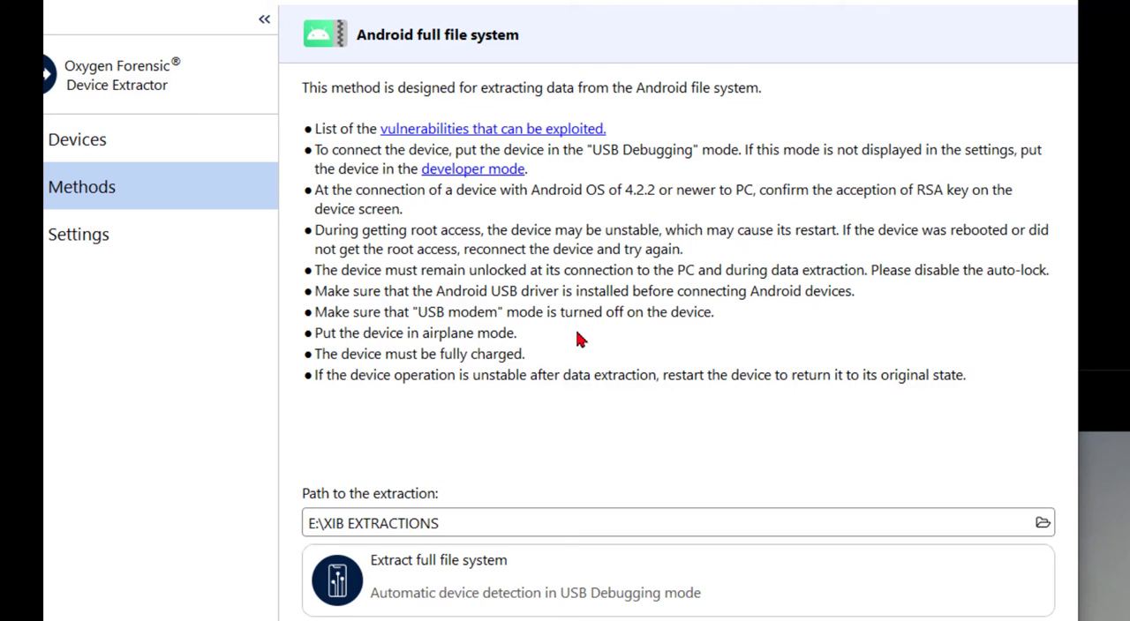
{"action": "mouse_move", "coordinate": [572, 415]}
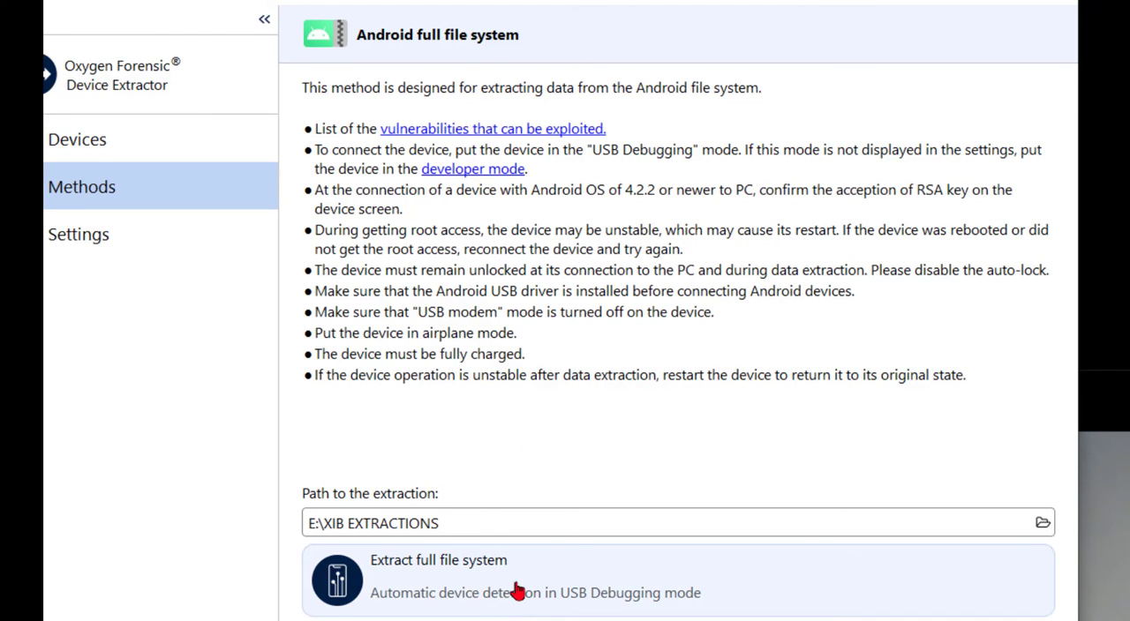
{"action": "mouse_move", "coordinate": [384, 529]}
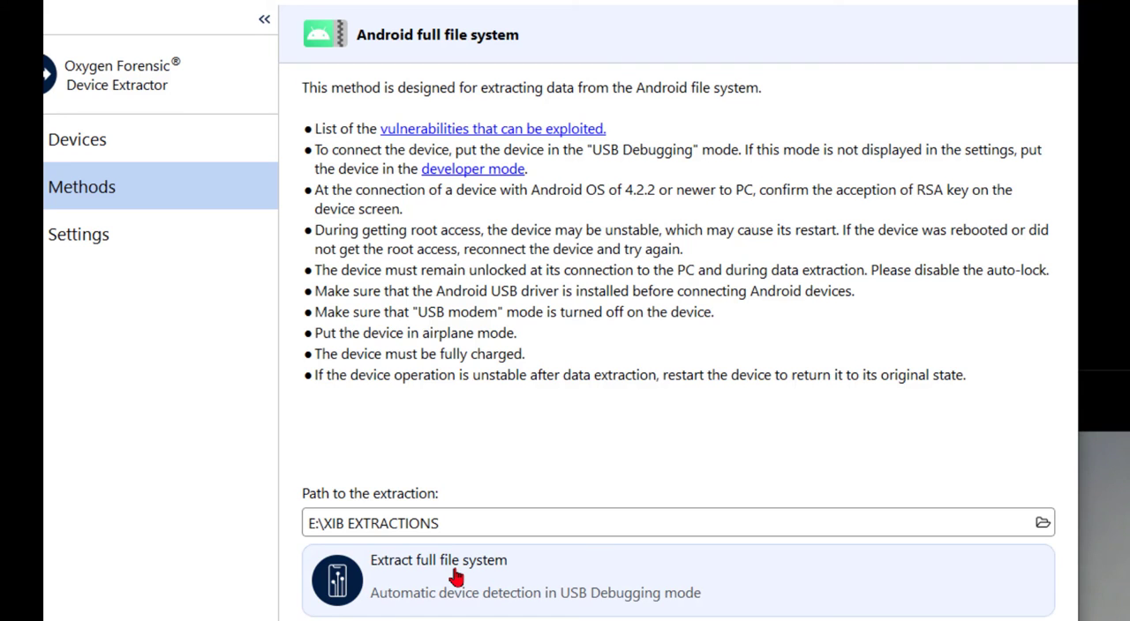
Launch Extract full file system with results saved to E:\XIB EXTRACTIONS.
{"action": "left_click", "coordinate": [441, 579]}
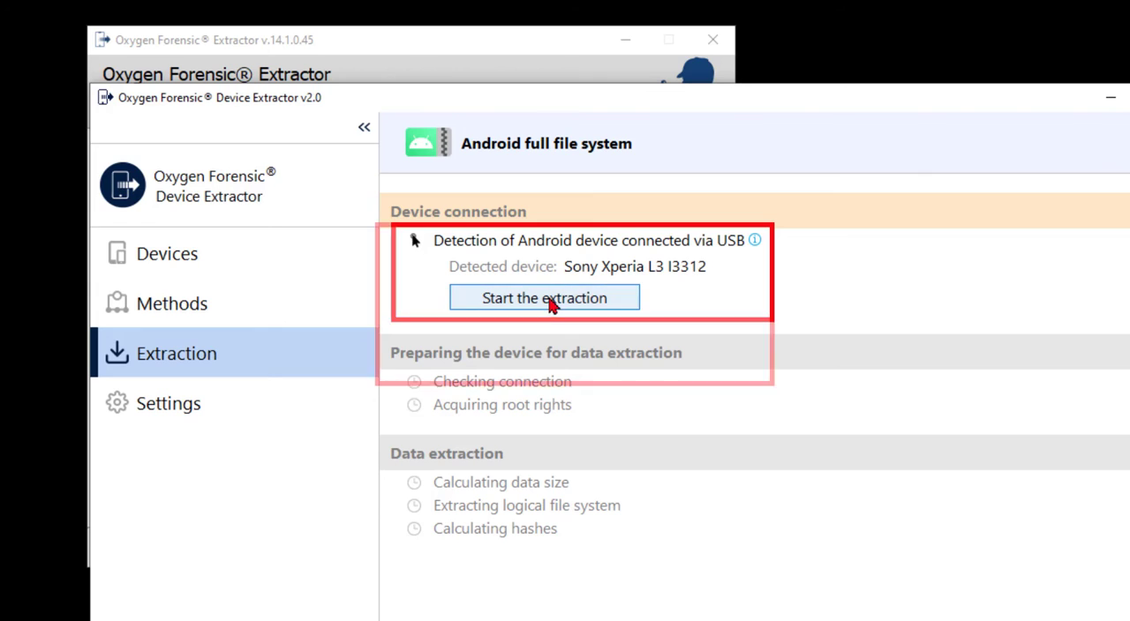
Start the extraction from the detected Sony Xperia L3 I3312 over USB.
{"action": "left_click", "coordinate": [544, 296]}
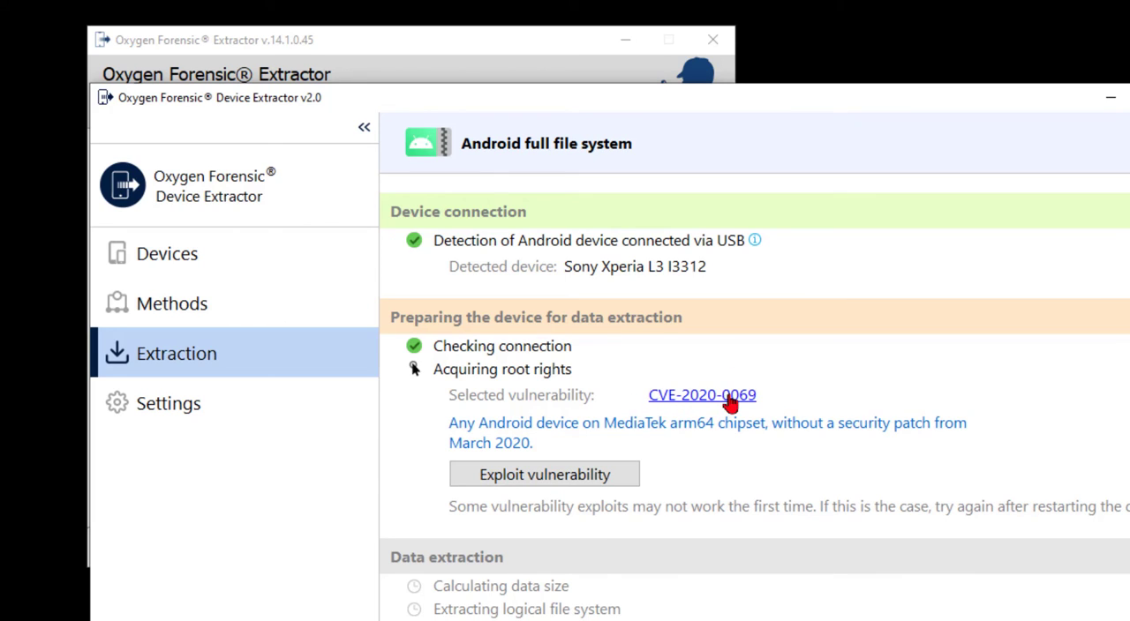
Run the CVE-2020-0069 exploit to acquire root rights on the phone.
{"action": "left_click", "coordinate": [702, 394]}
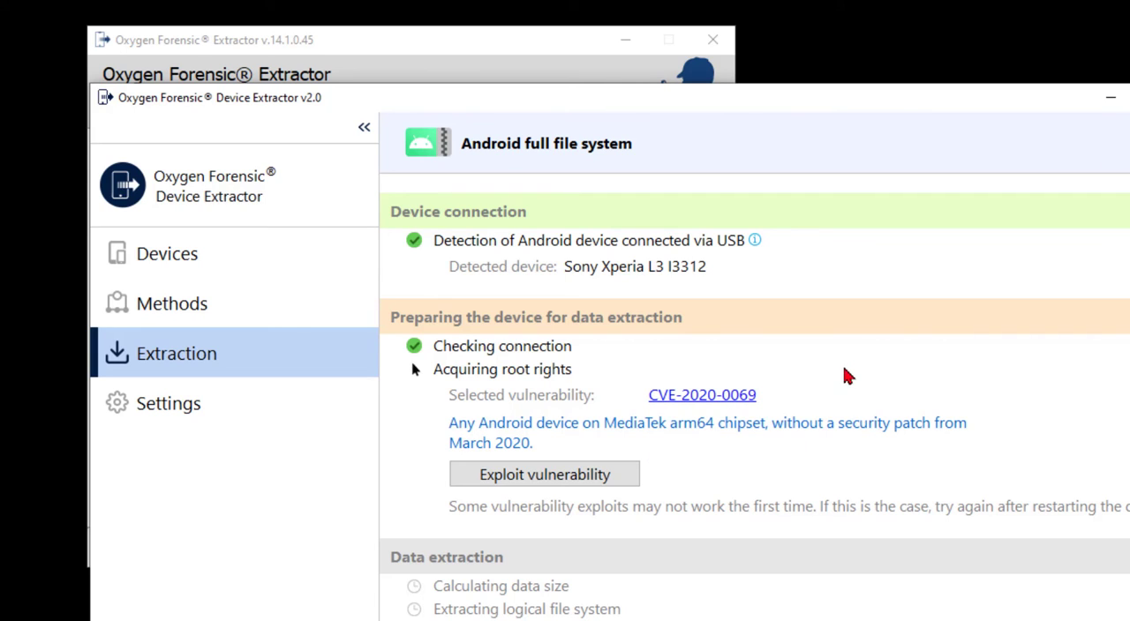
{"action": "mouse_move", "coordinate": [599, 450]}
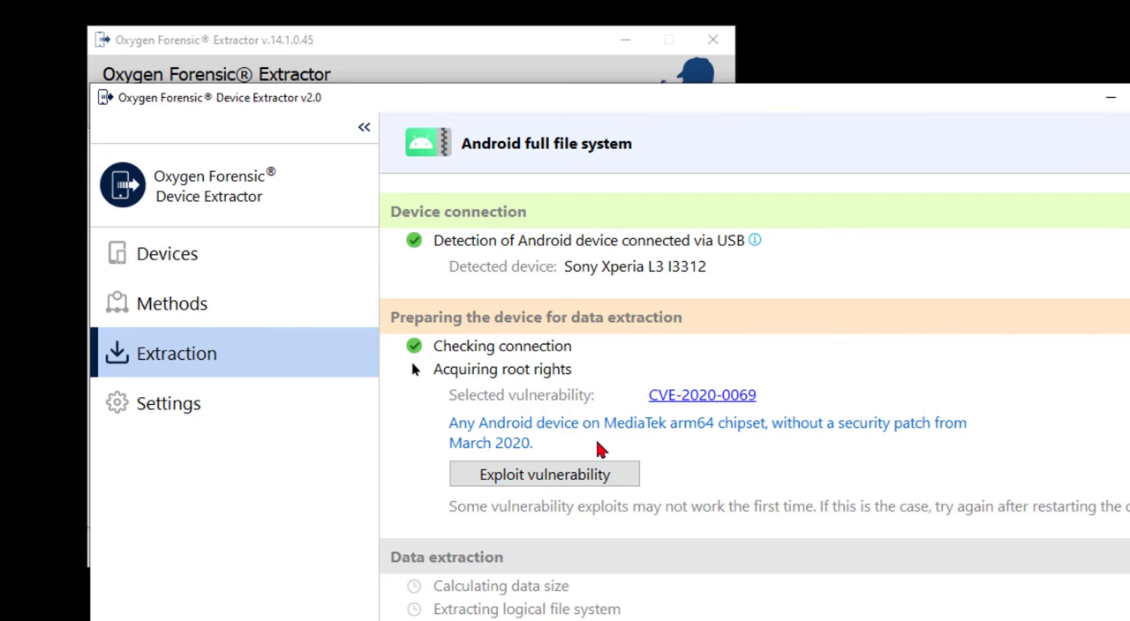
{"action": "mouse_move", "coordinate": [644, 445]}
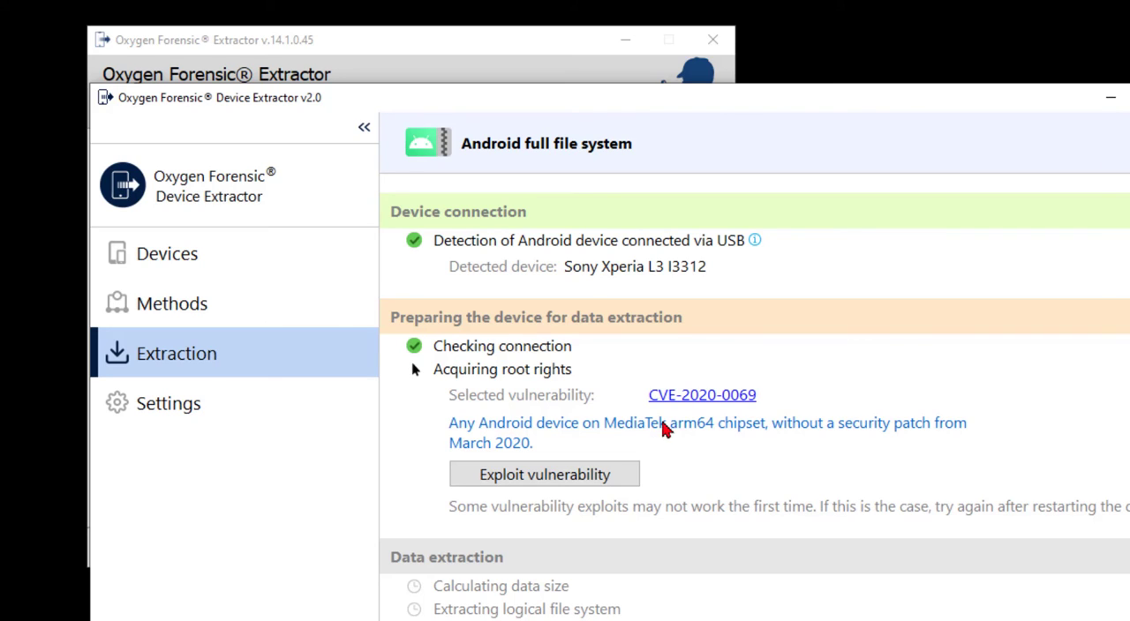
{"action": "mouse_move", "coordinate": [667, 410]}
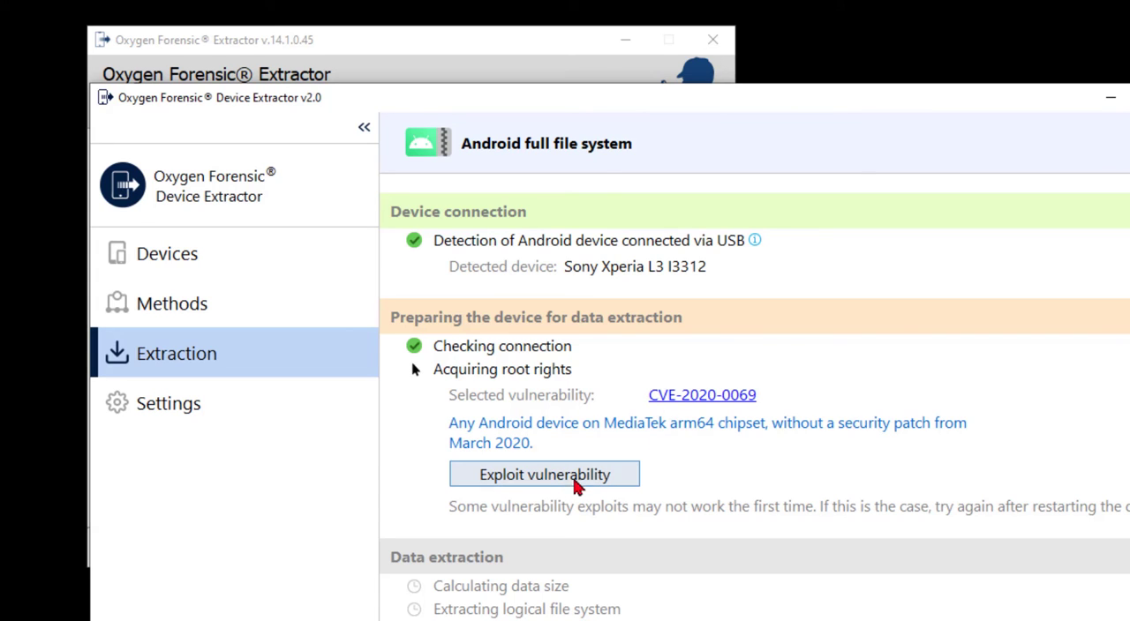
{"action": "left_click", "coordinate": [544, 473]}
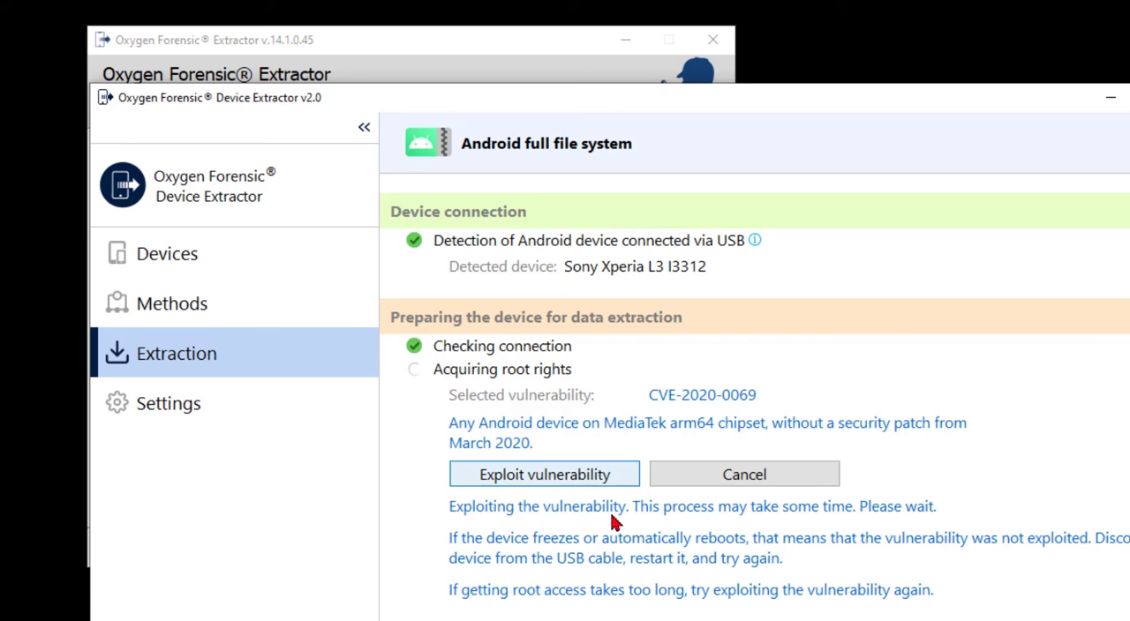
{"action": "mouse_move", "coordinate": [688, 523]}
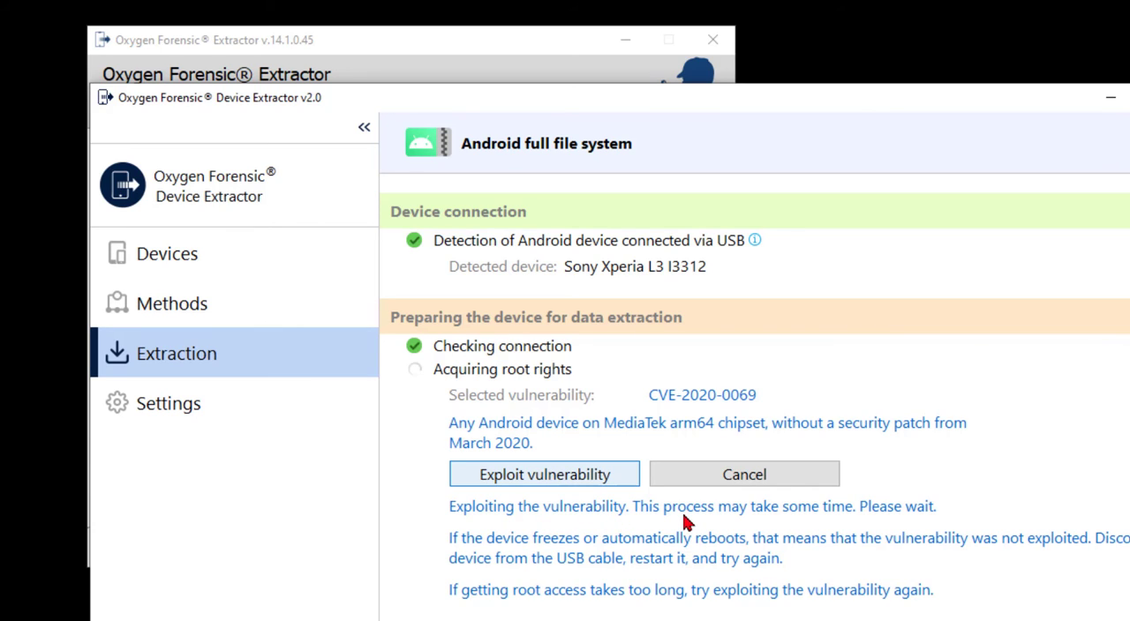
{"action": "mouse_move", "coordinate": [750, 558]}
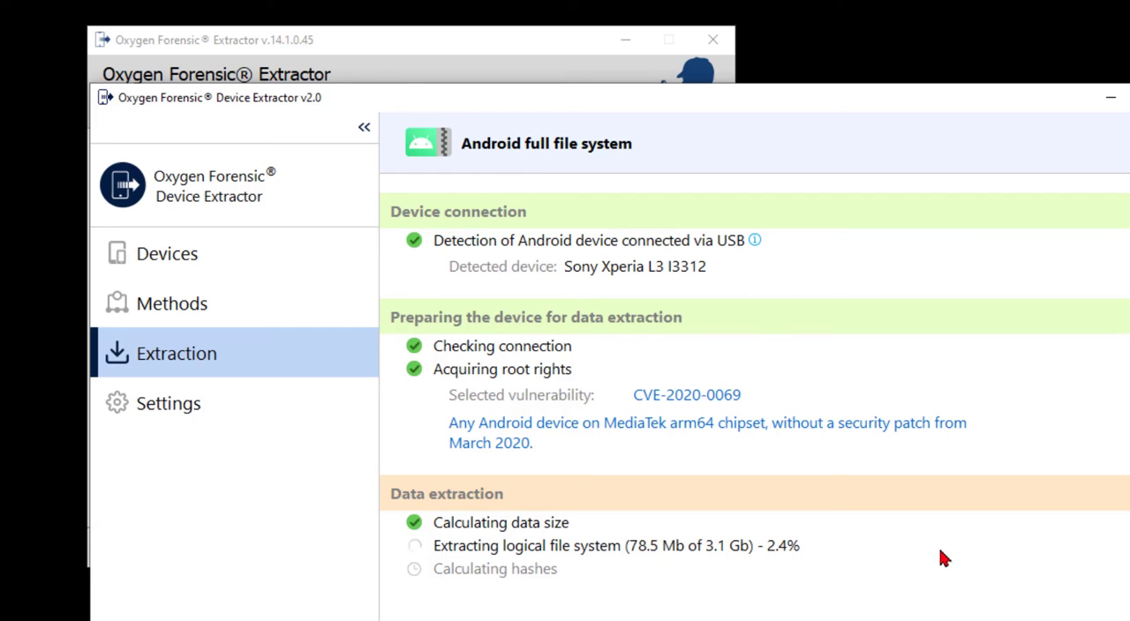
{"action": "mouse_move", "coordinate": [738, 470]}
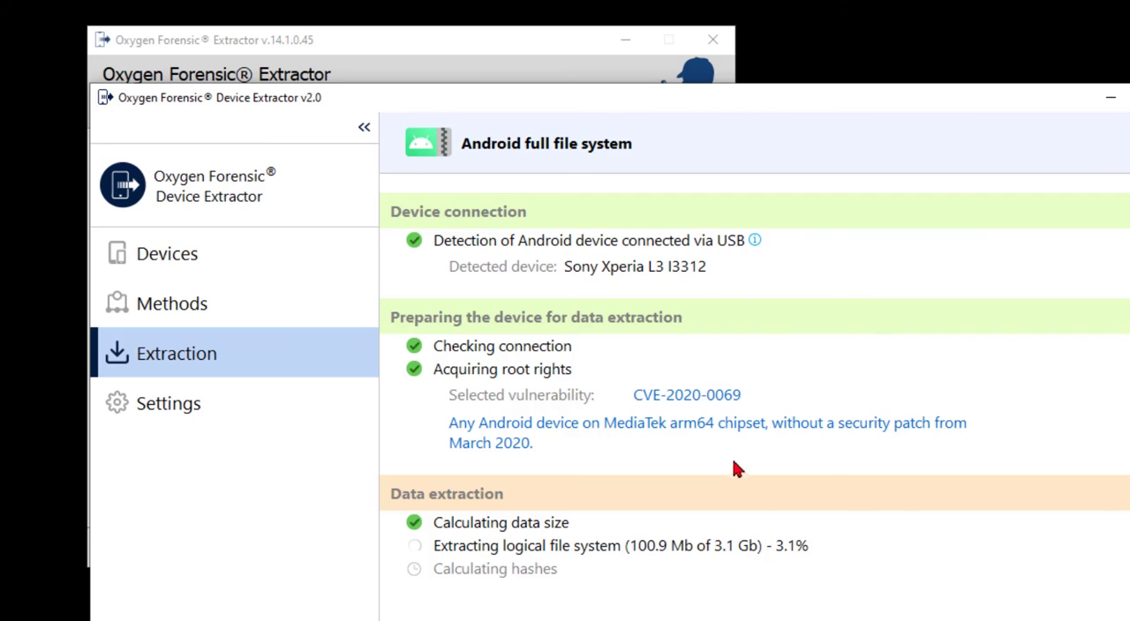
{"action": "mouse_move", "coordinate": [699, 481]}
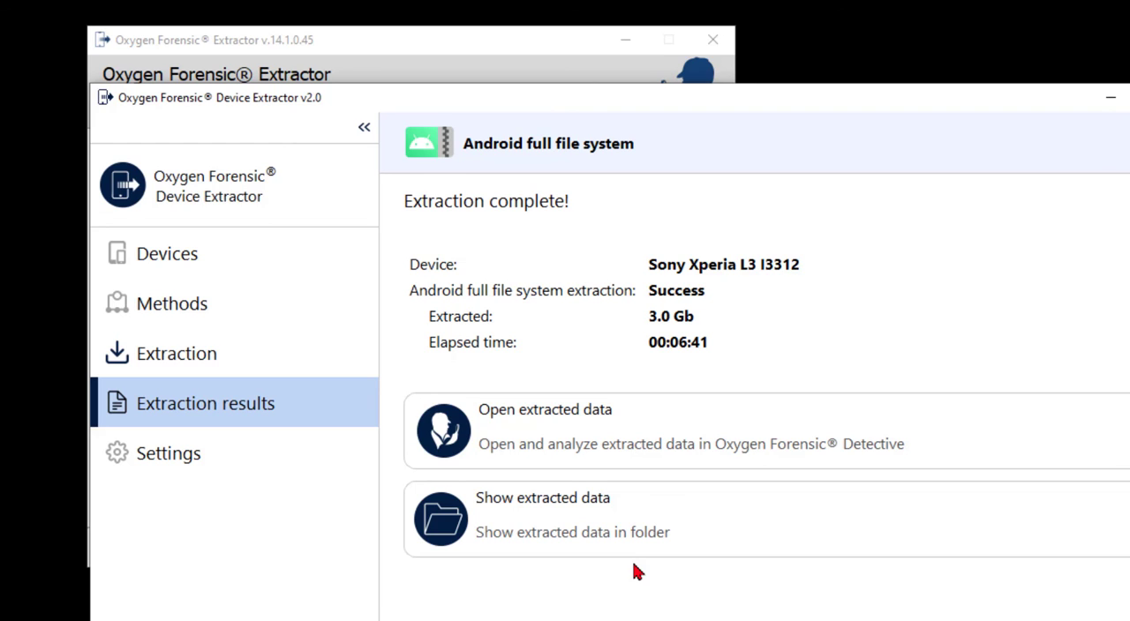
{"action": "mouse_move", "coordinate": [745, 452]}
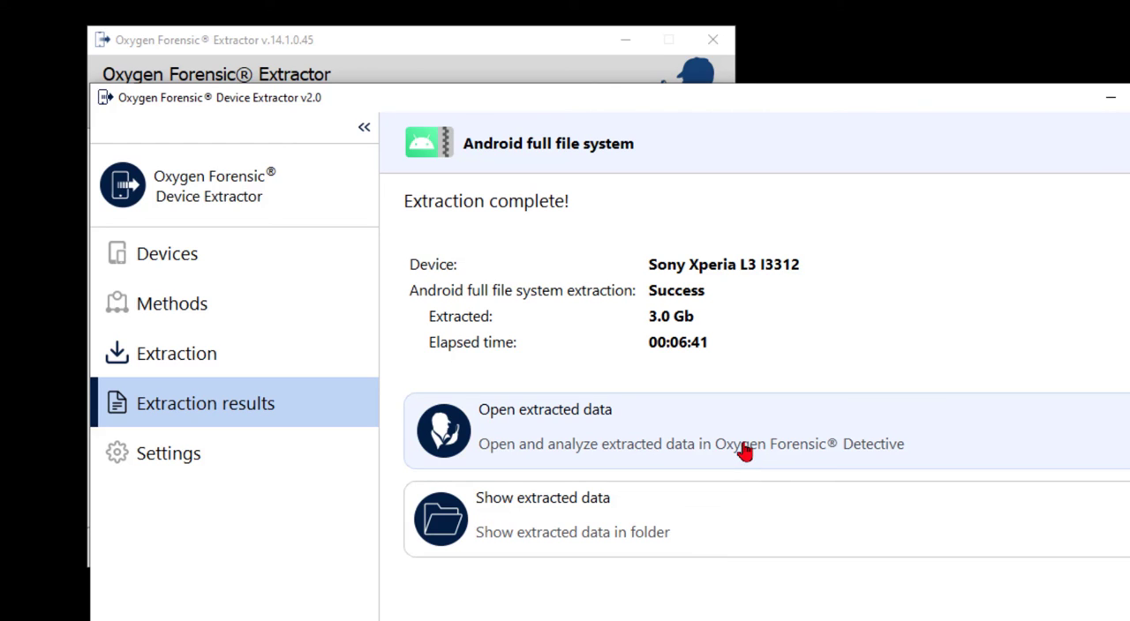